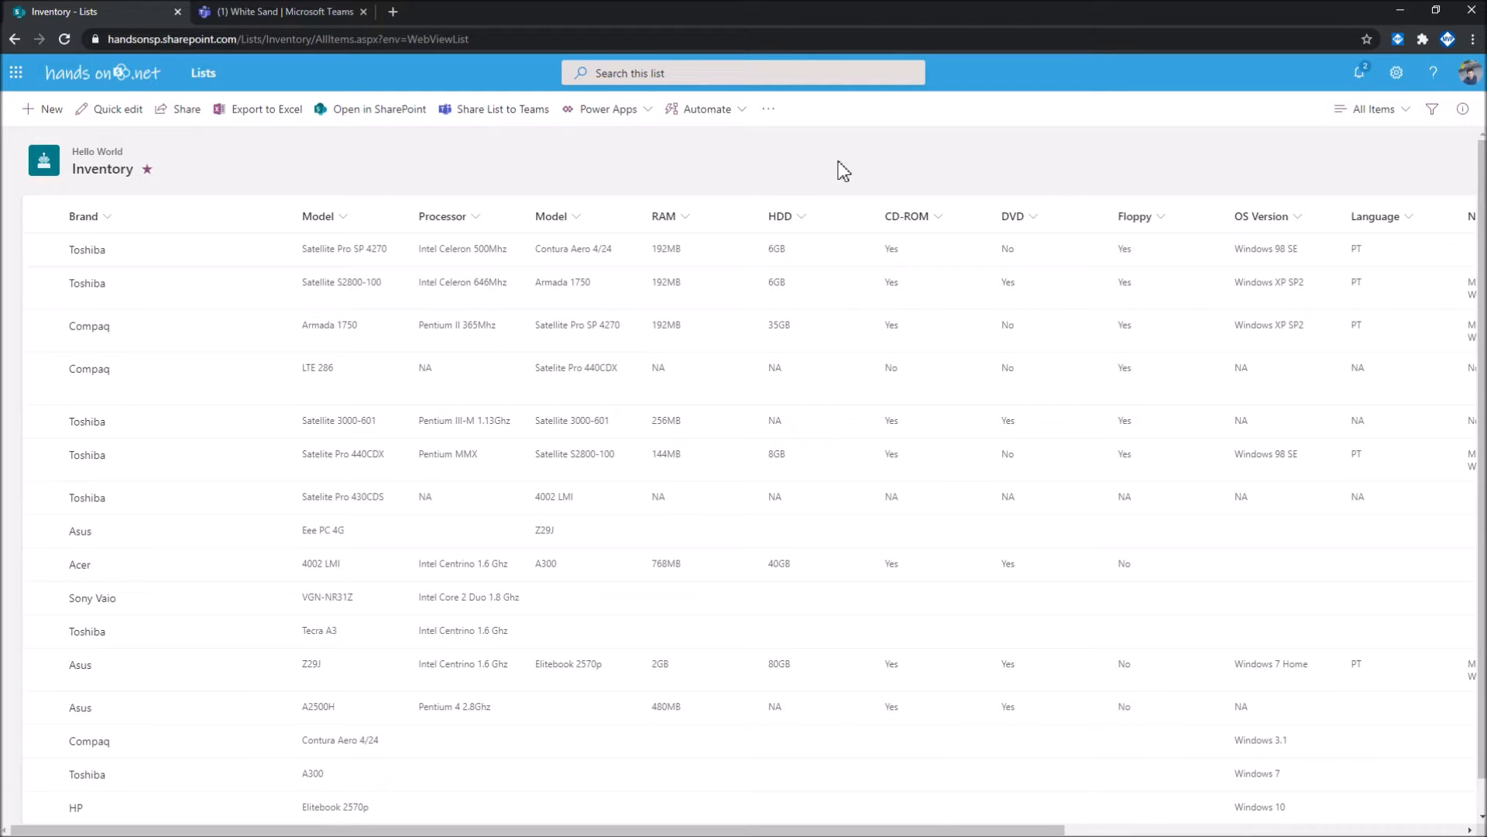
mouse_move(831, 170)
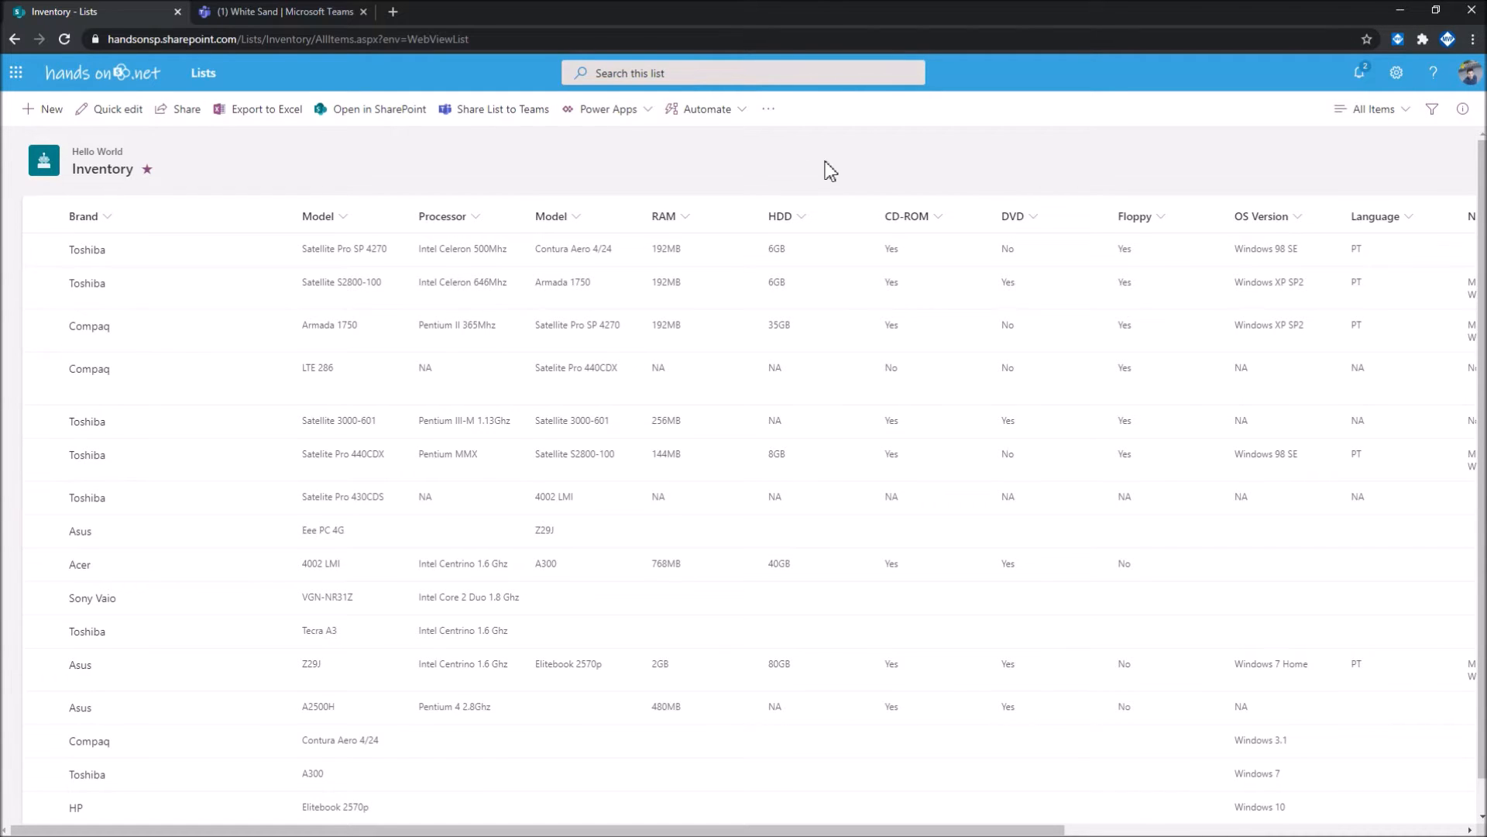
mouse_move(353, 117)
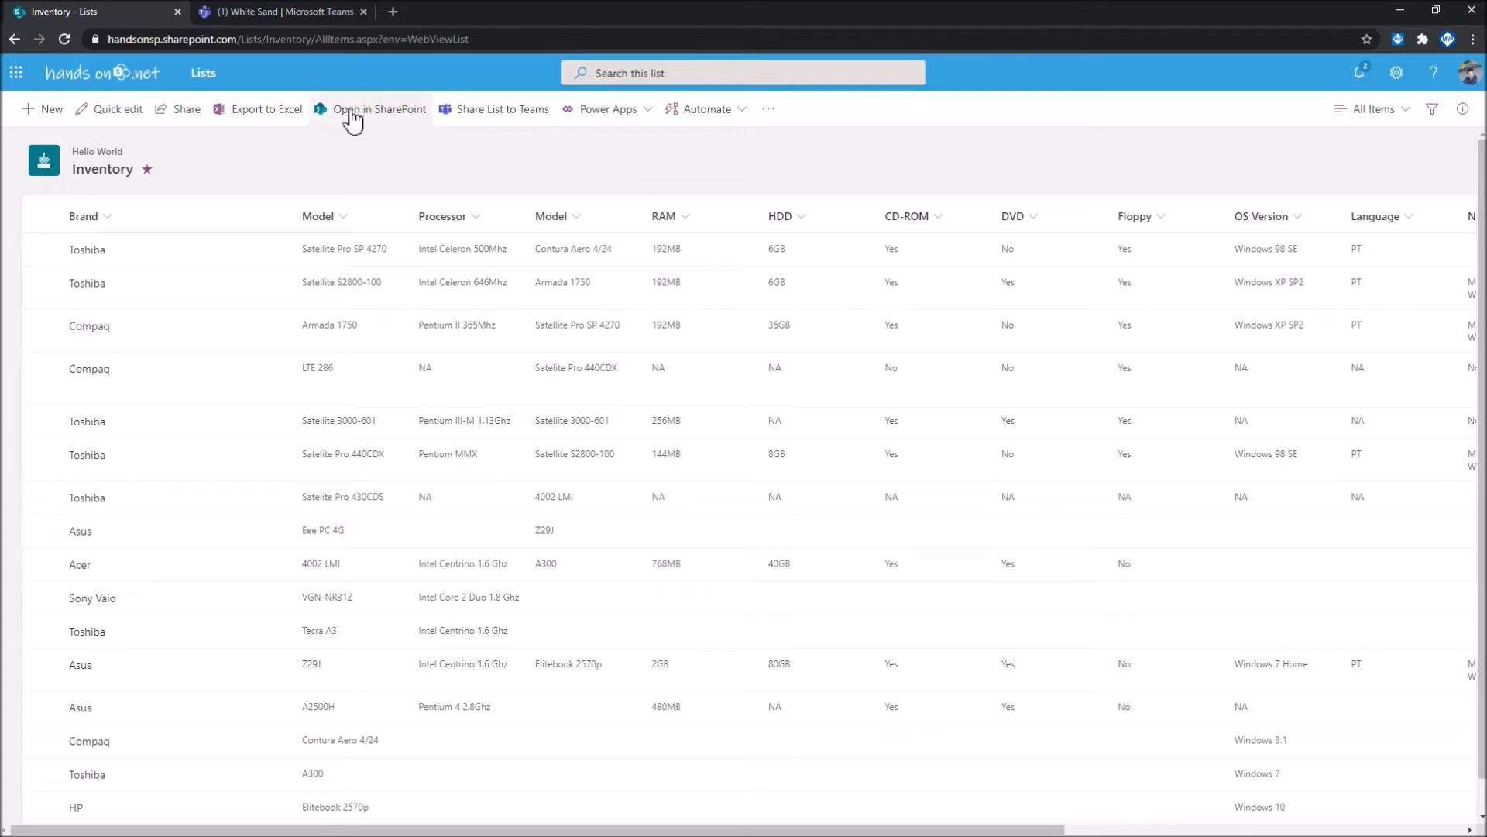
mouse_move(405, 165)
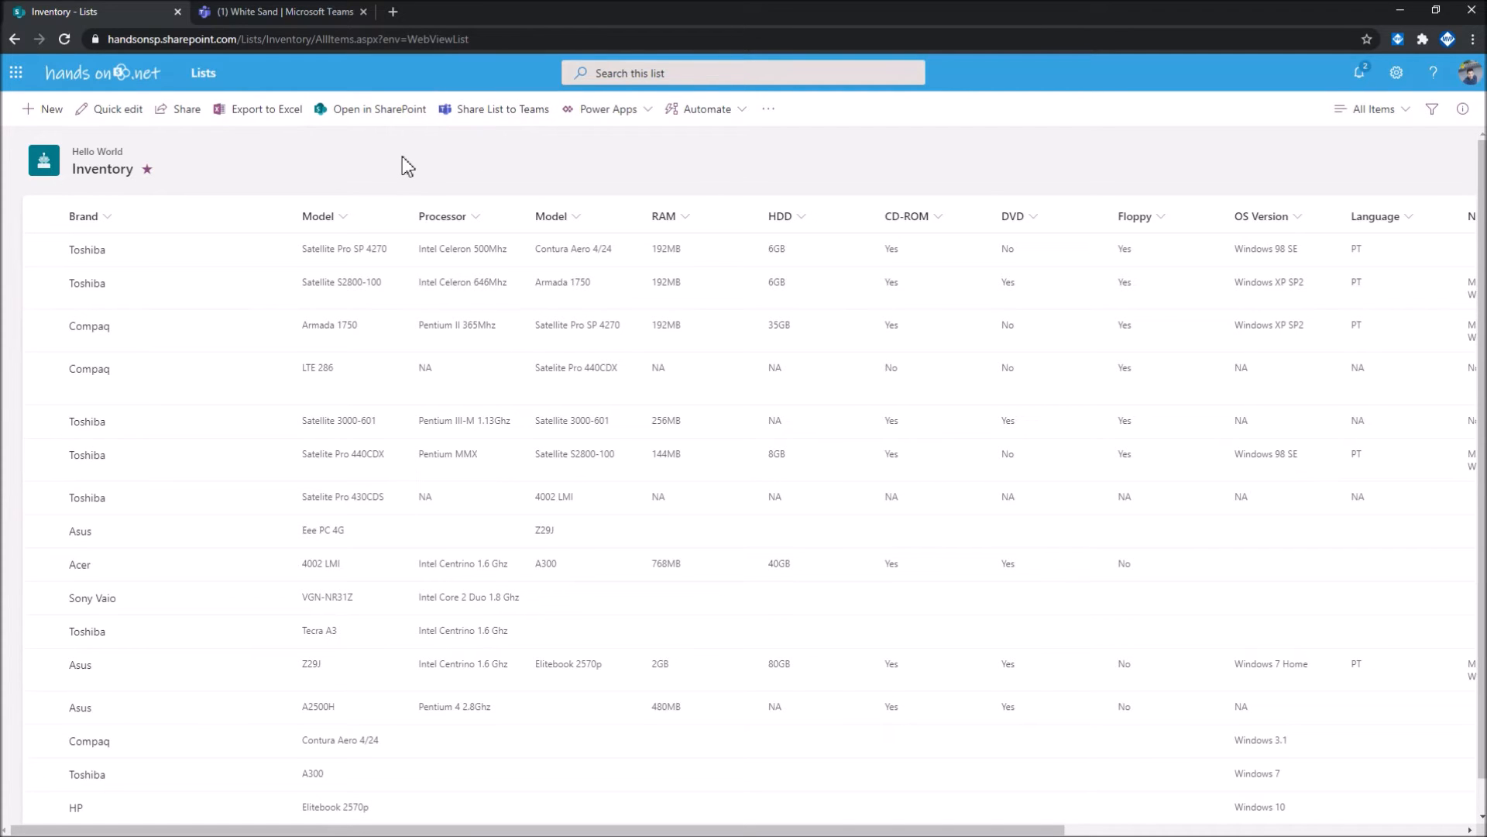
mouse_move(396, 152)
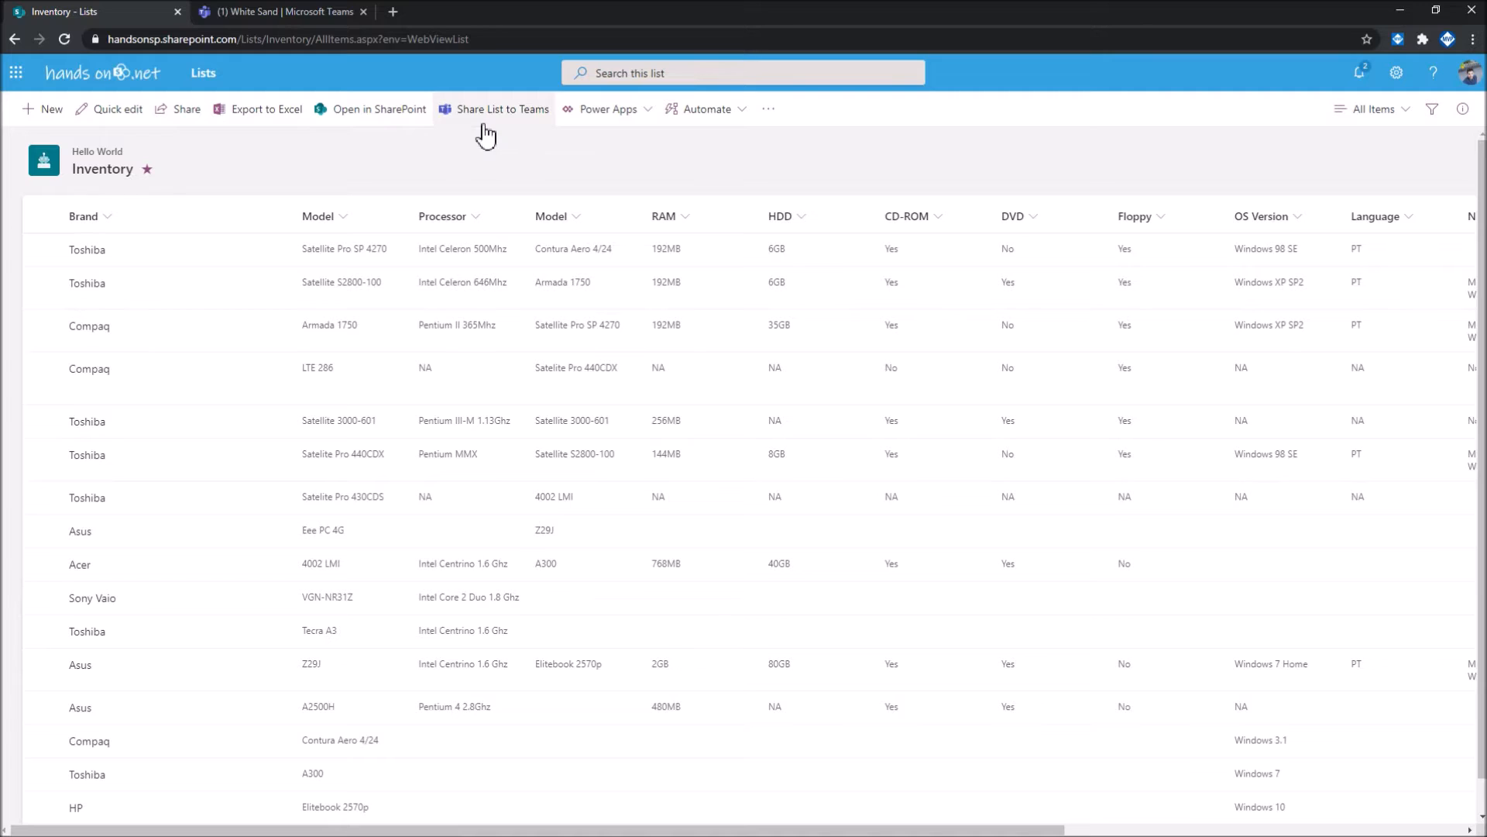
mouse_move(511, 148)
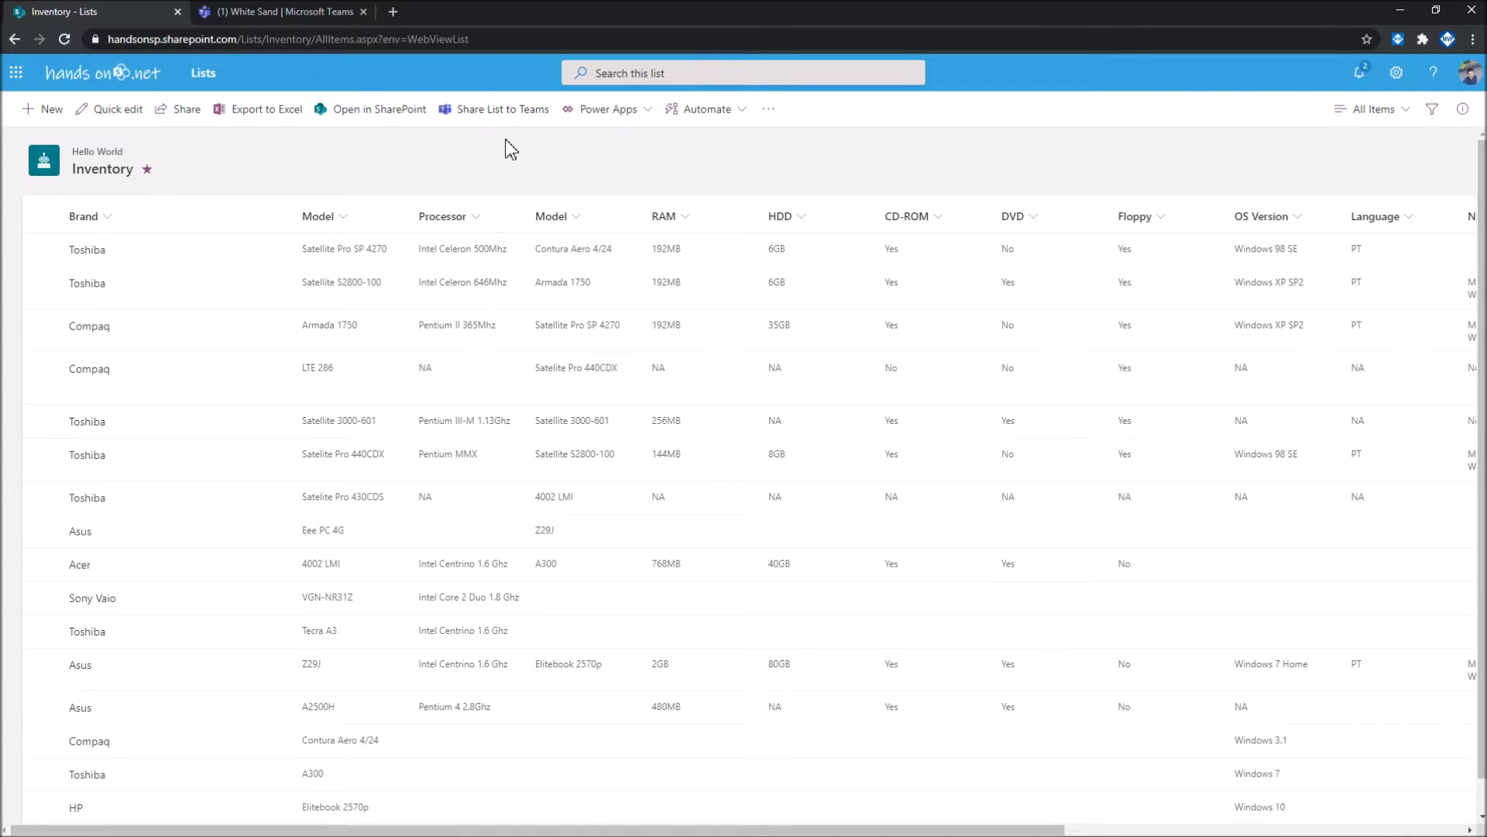
mouse_move(503, 114)
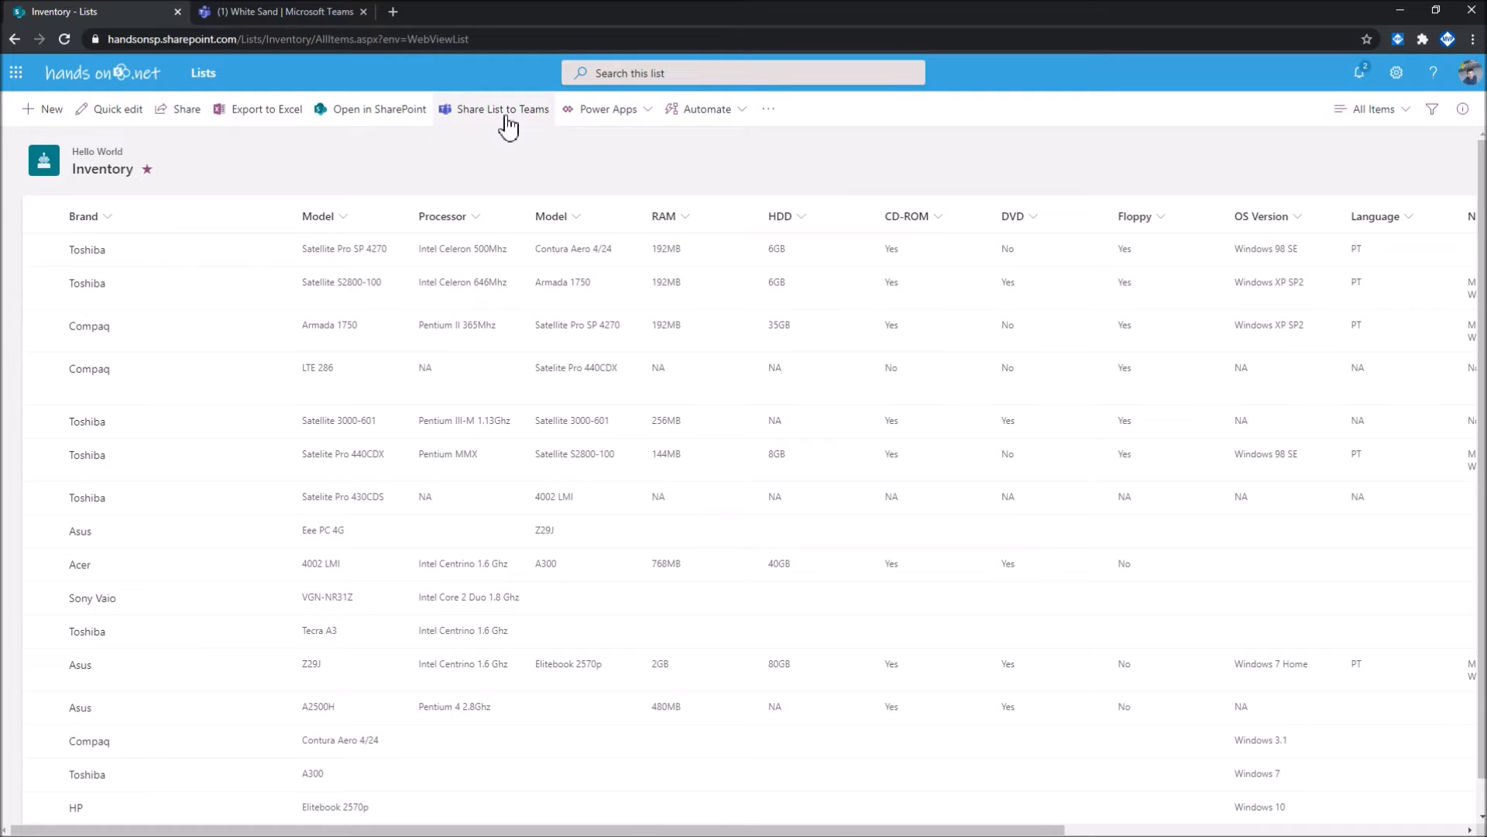
Cancel list sharing, then send the Compaq LTE 286 item to Project X's General channel
click(501, 109)
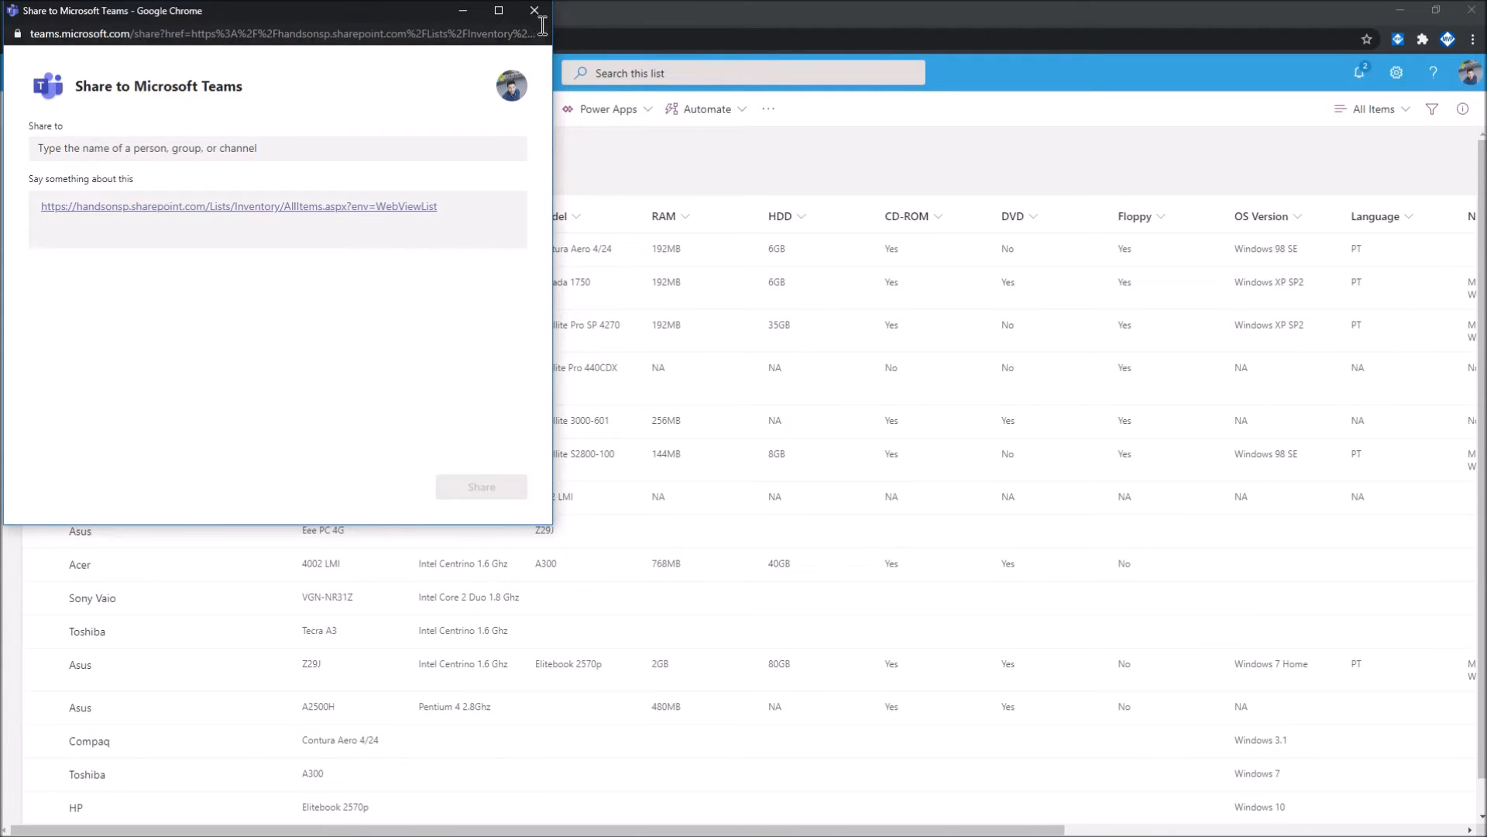
click(533, 10)
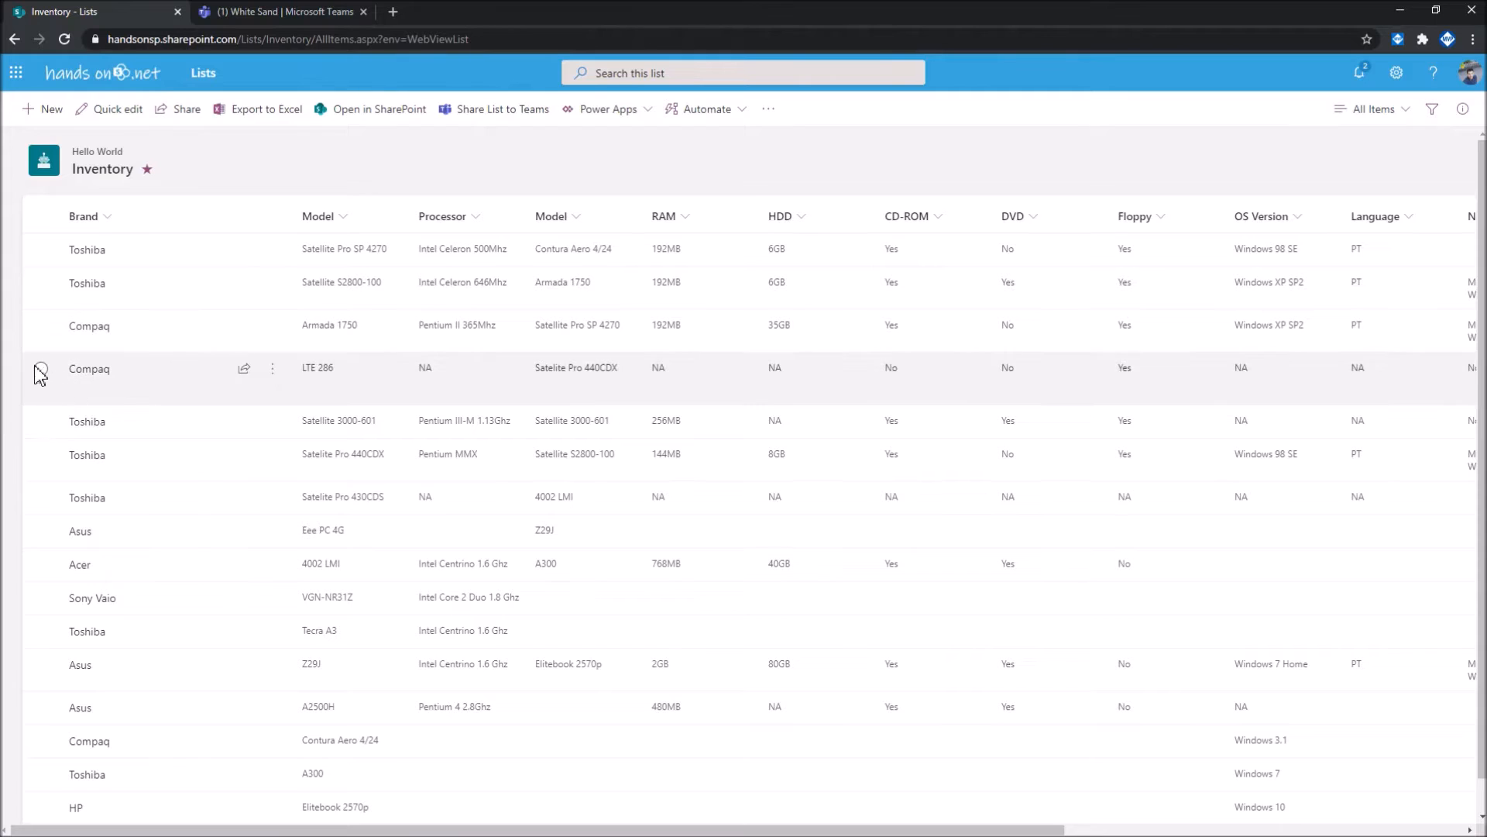
click(41, 368)
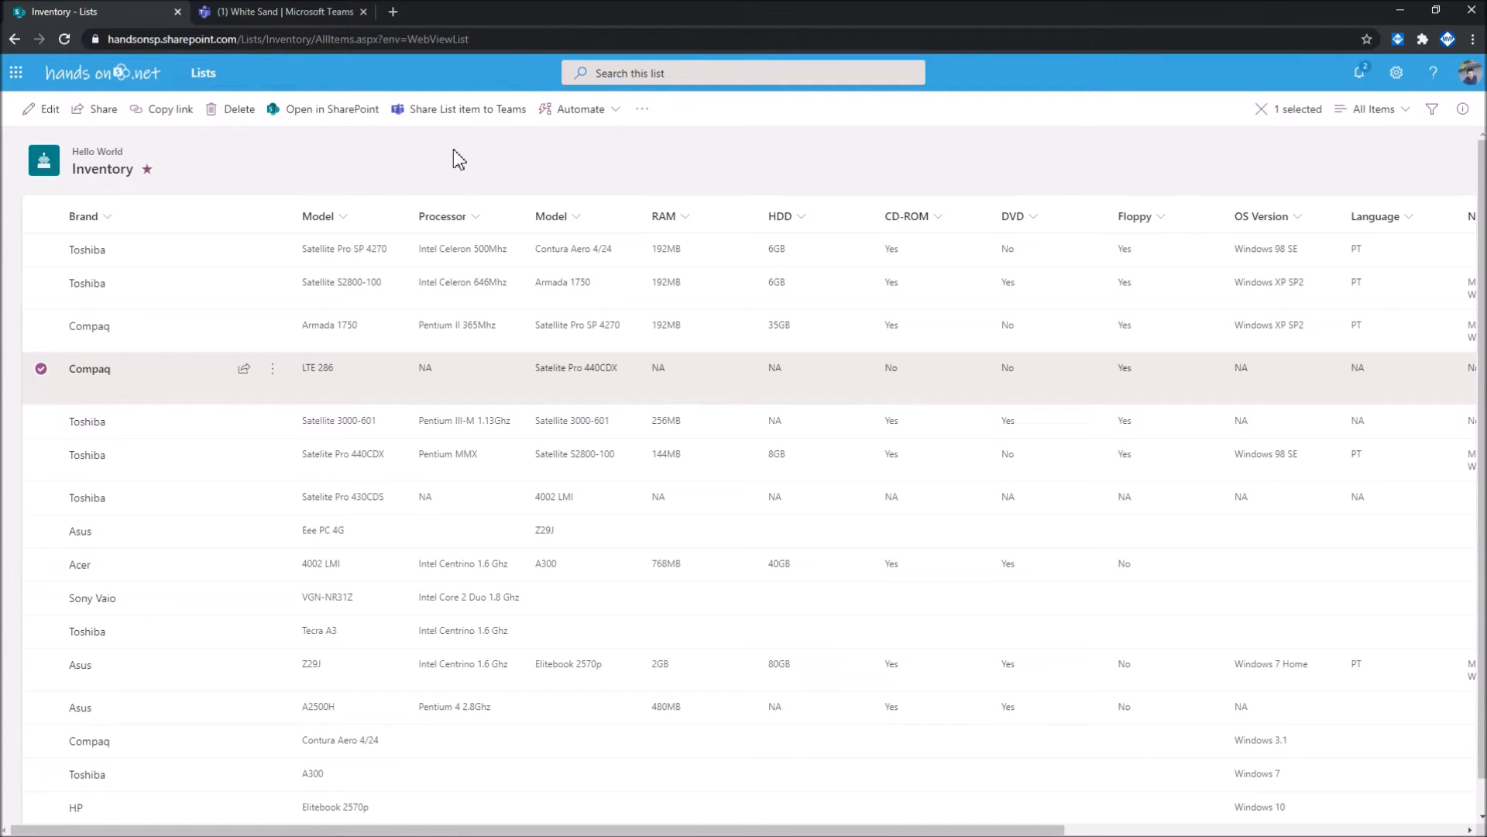
click(466, 108)
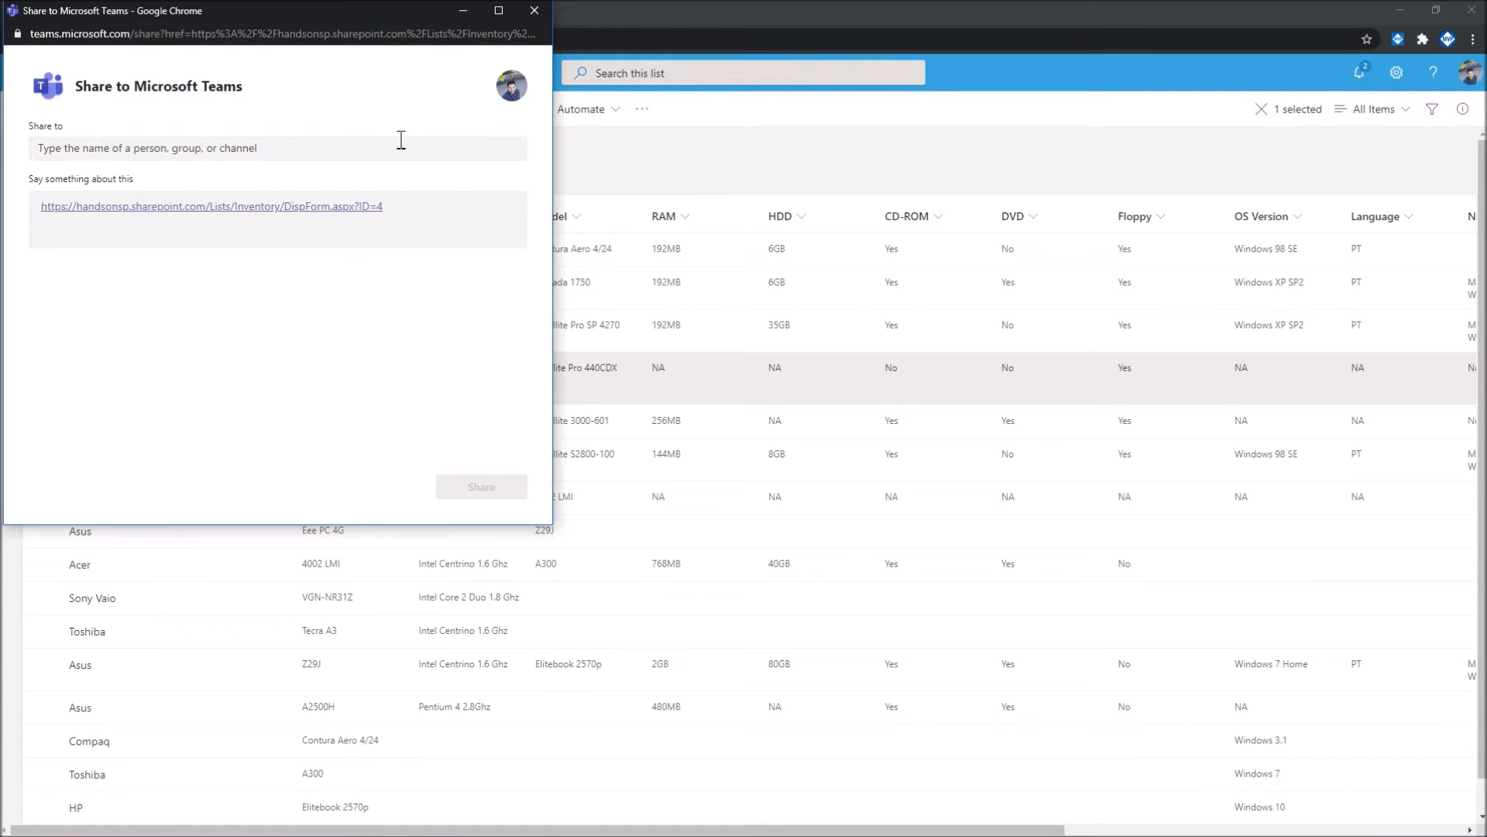
click(275, 148)
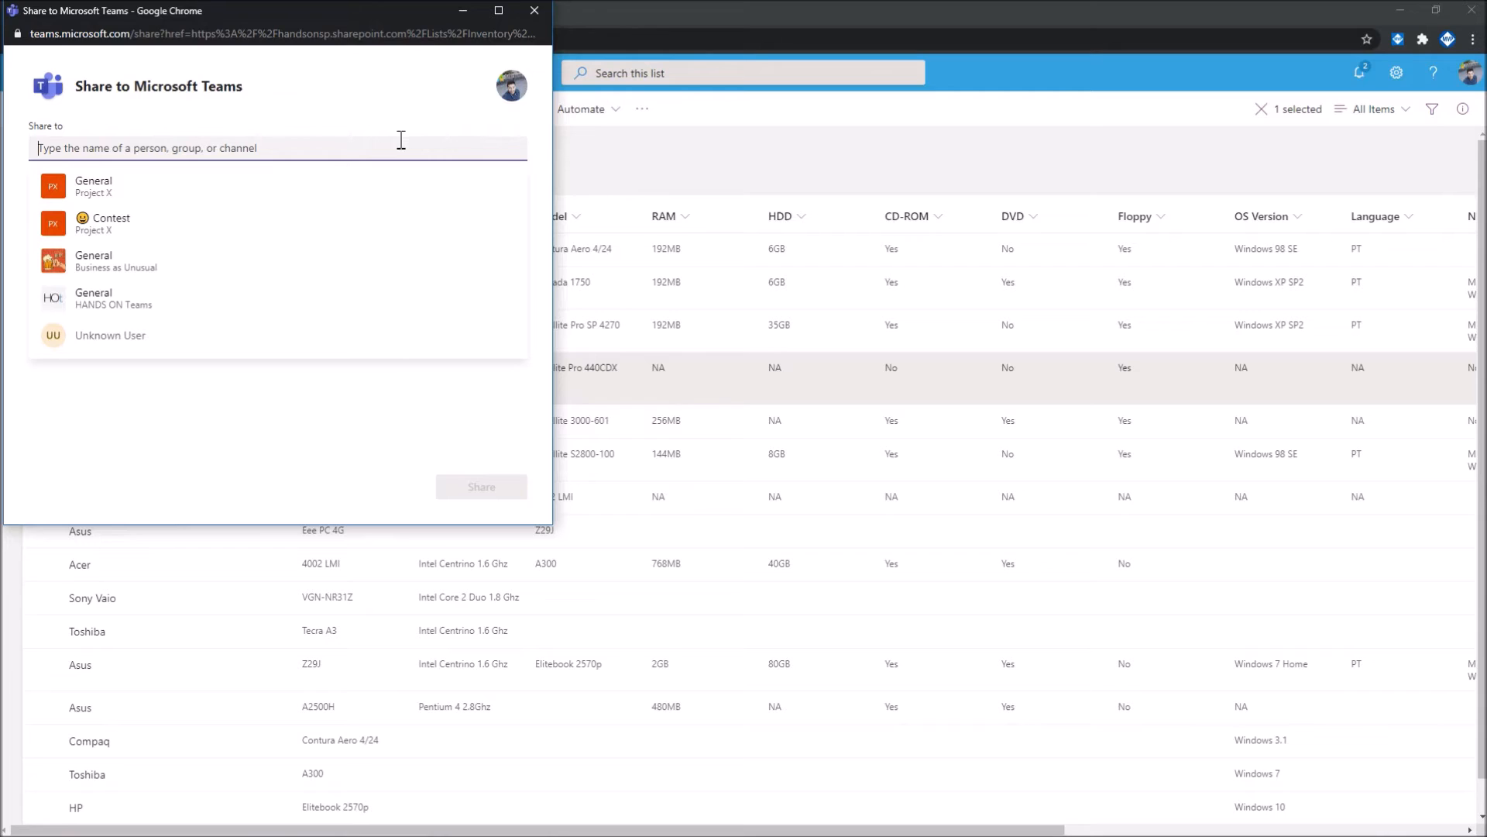
click(93, 186)
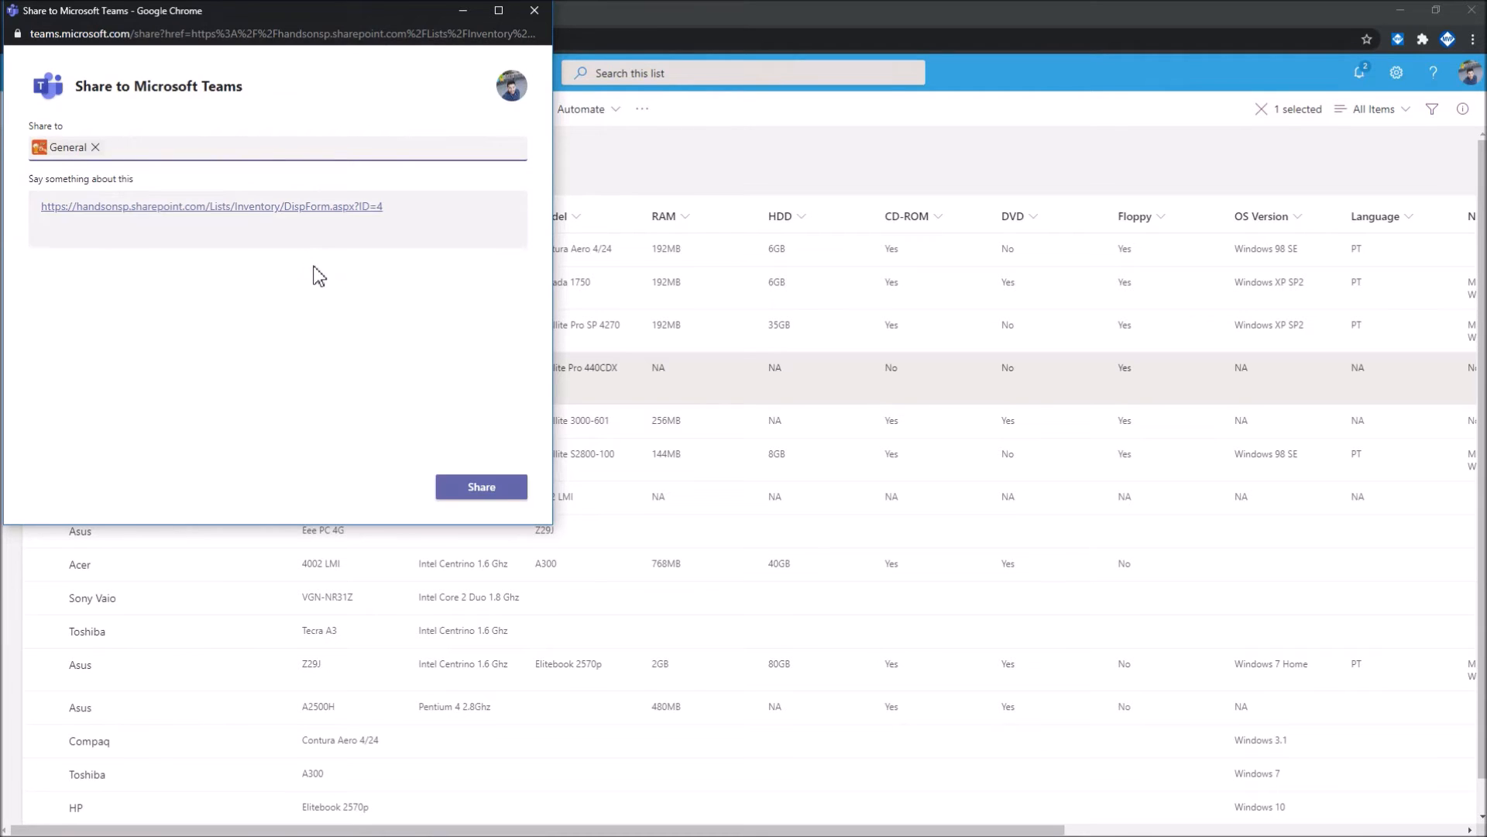
mouse_move(461, 210)
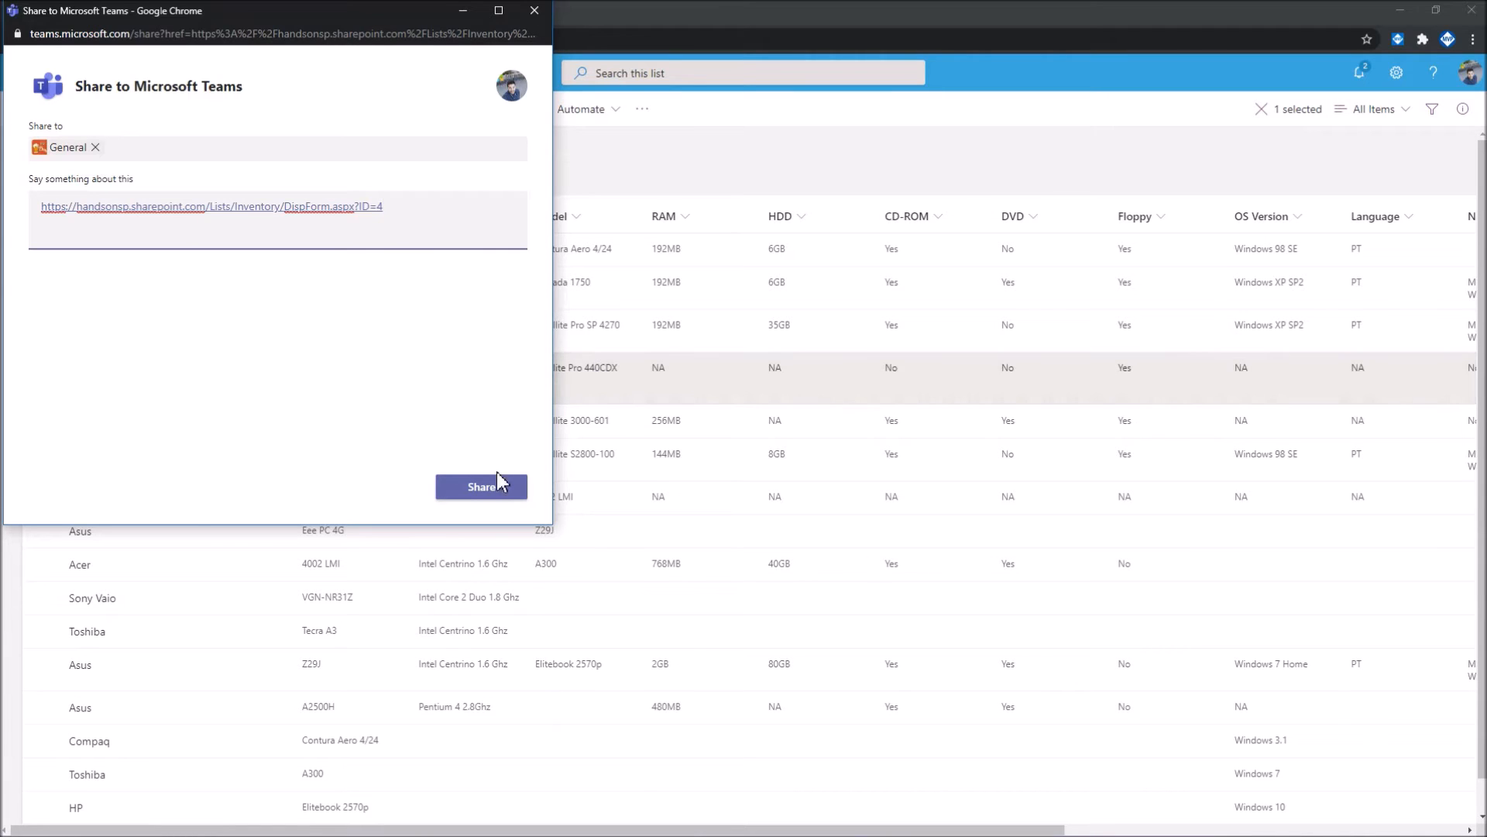
click(481, 487)
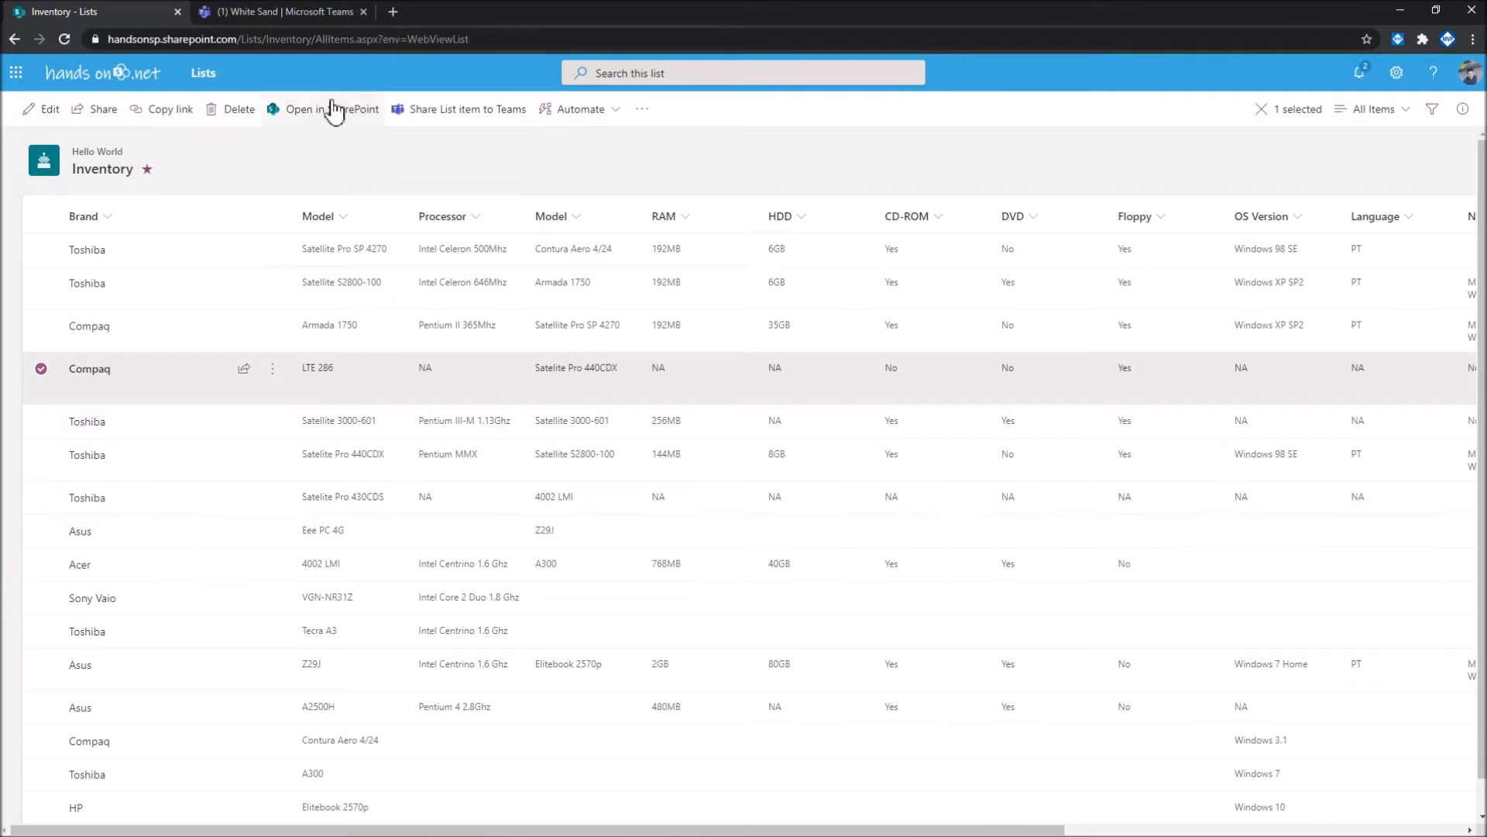
In Teams, open the Project X General channel showing the shared Inventory item link
click(282, 11)
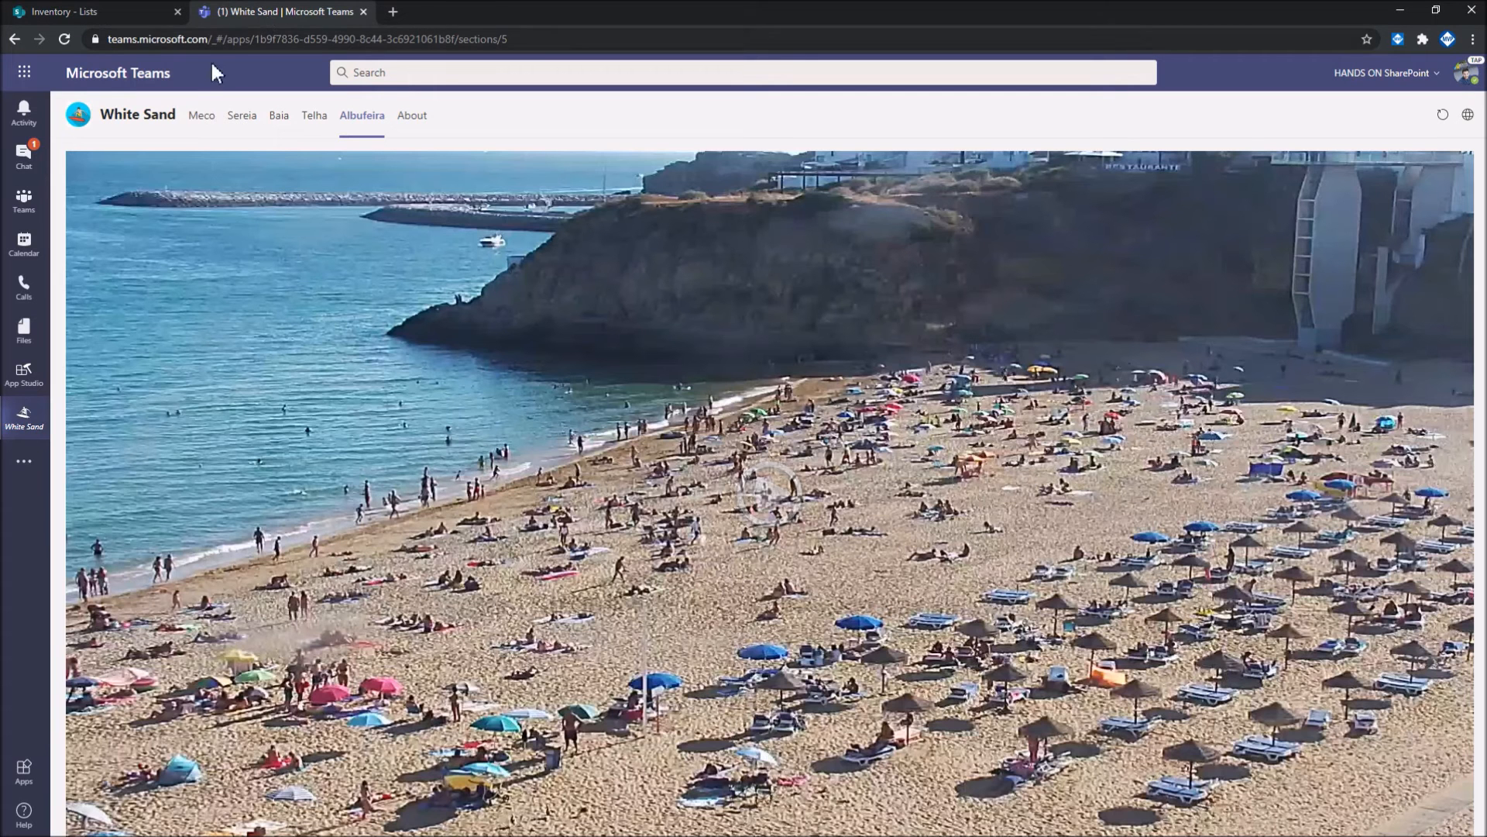
click(24, 202)
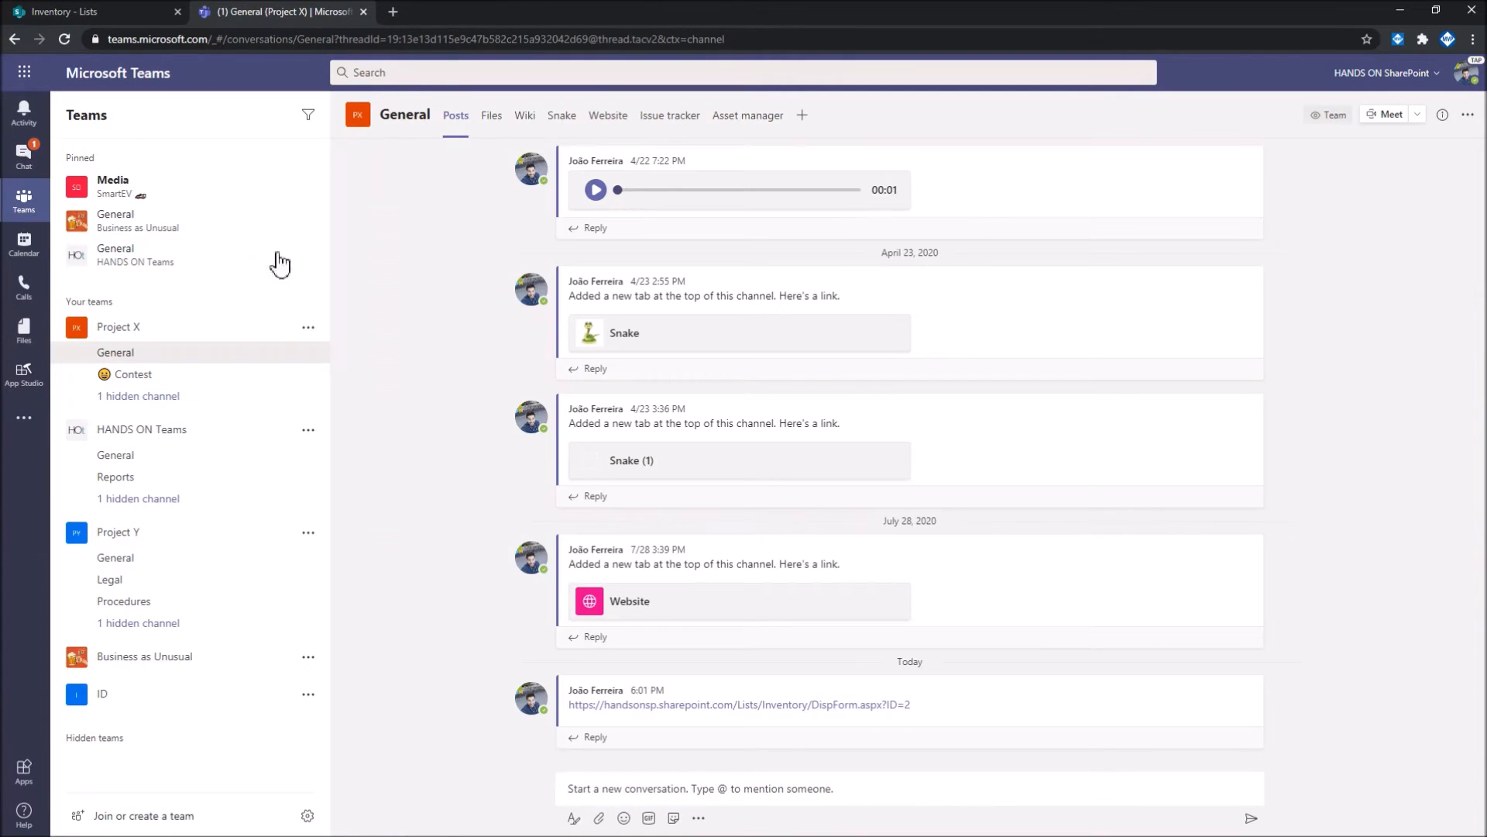
click(739, 704)
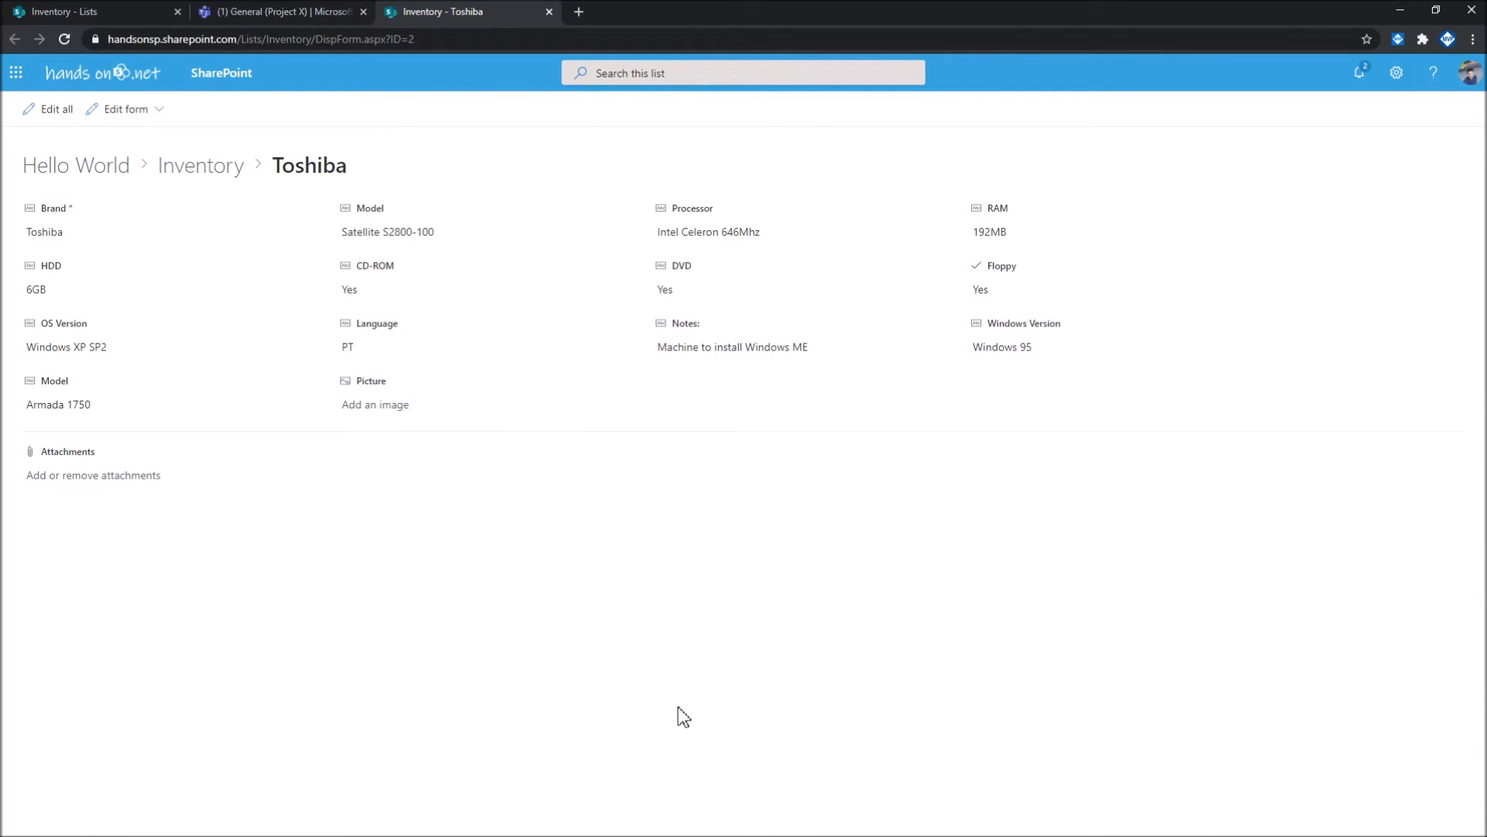
mouse_move(245, 143)
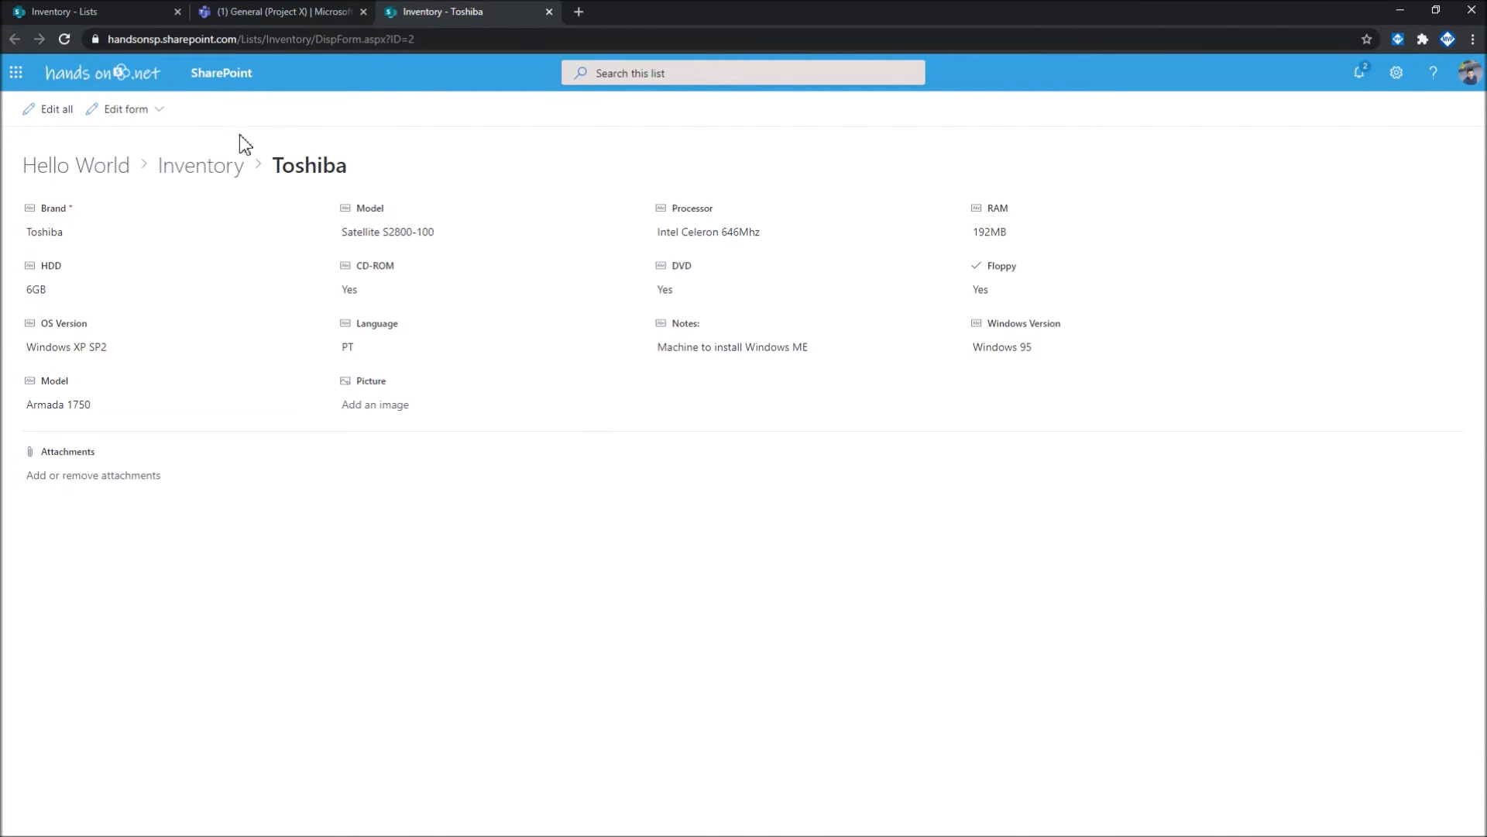
Return to the 'Inventory - Lists' tab showing all computers
click(85, 12)
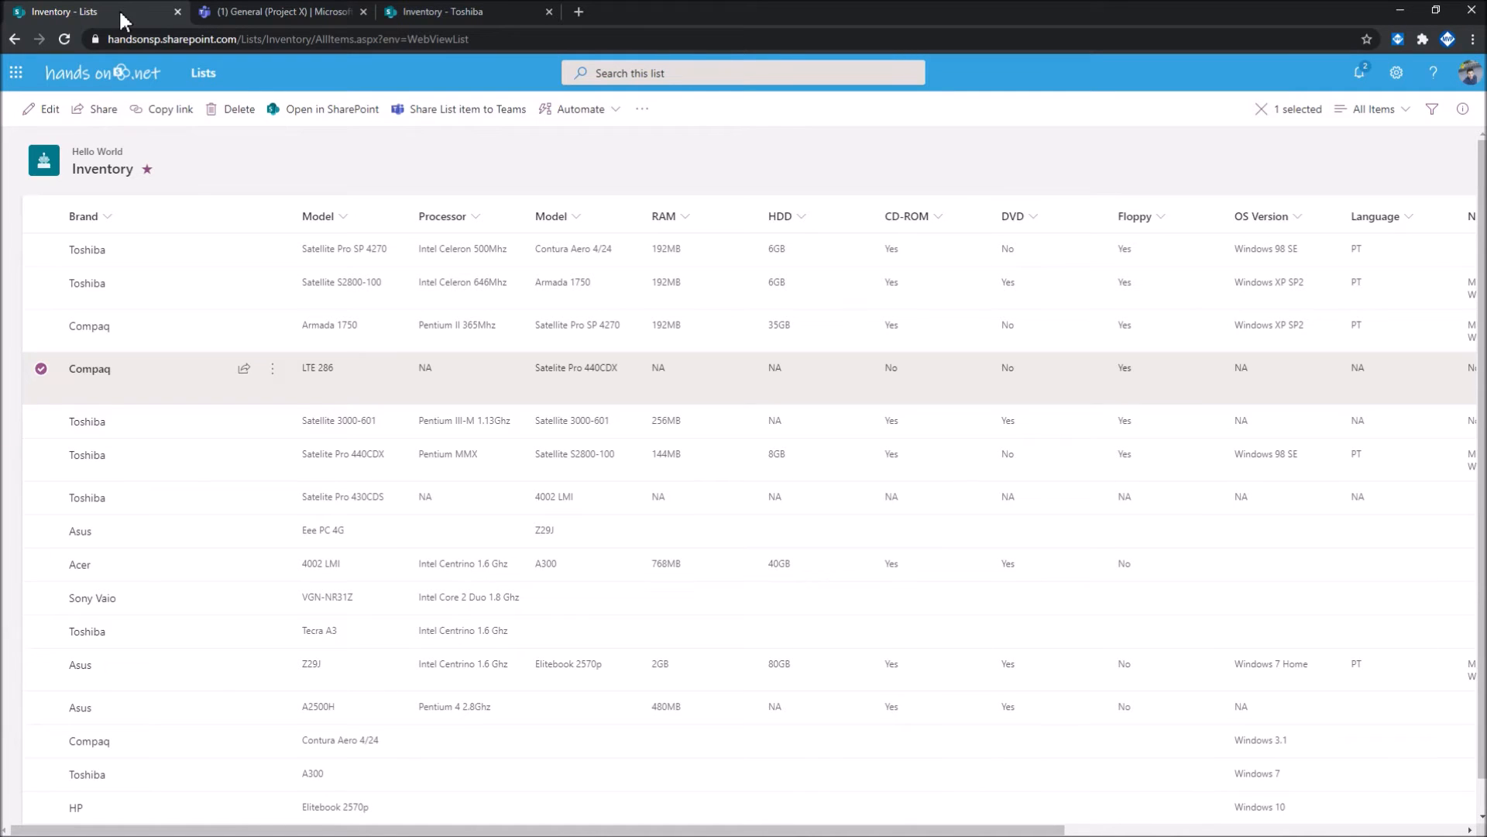
mouse_move(318, 154)
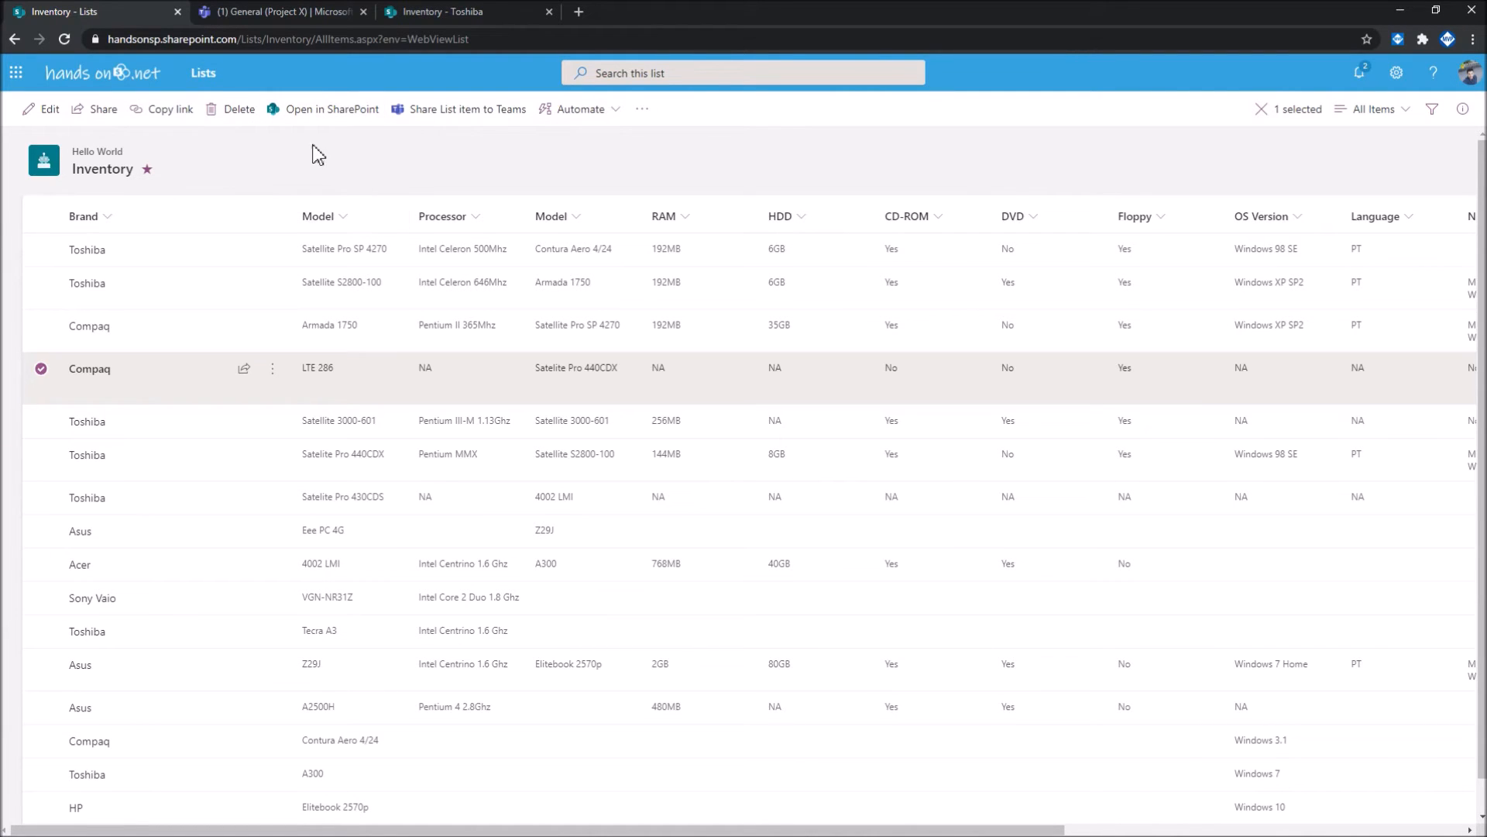
Use 'Open in SharePoint' to load Inventory in the Hello World site
click(330, 108)
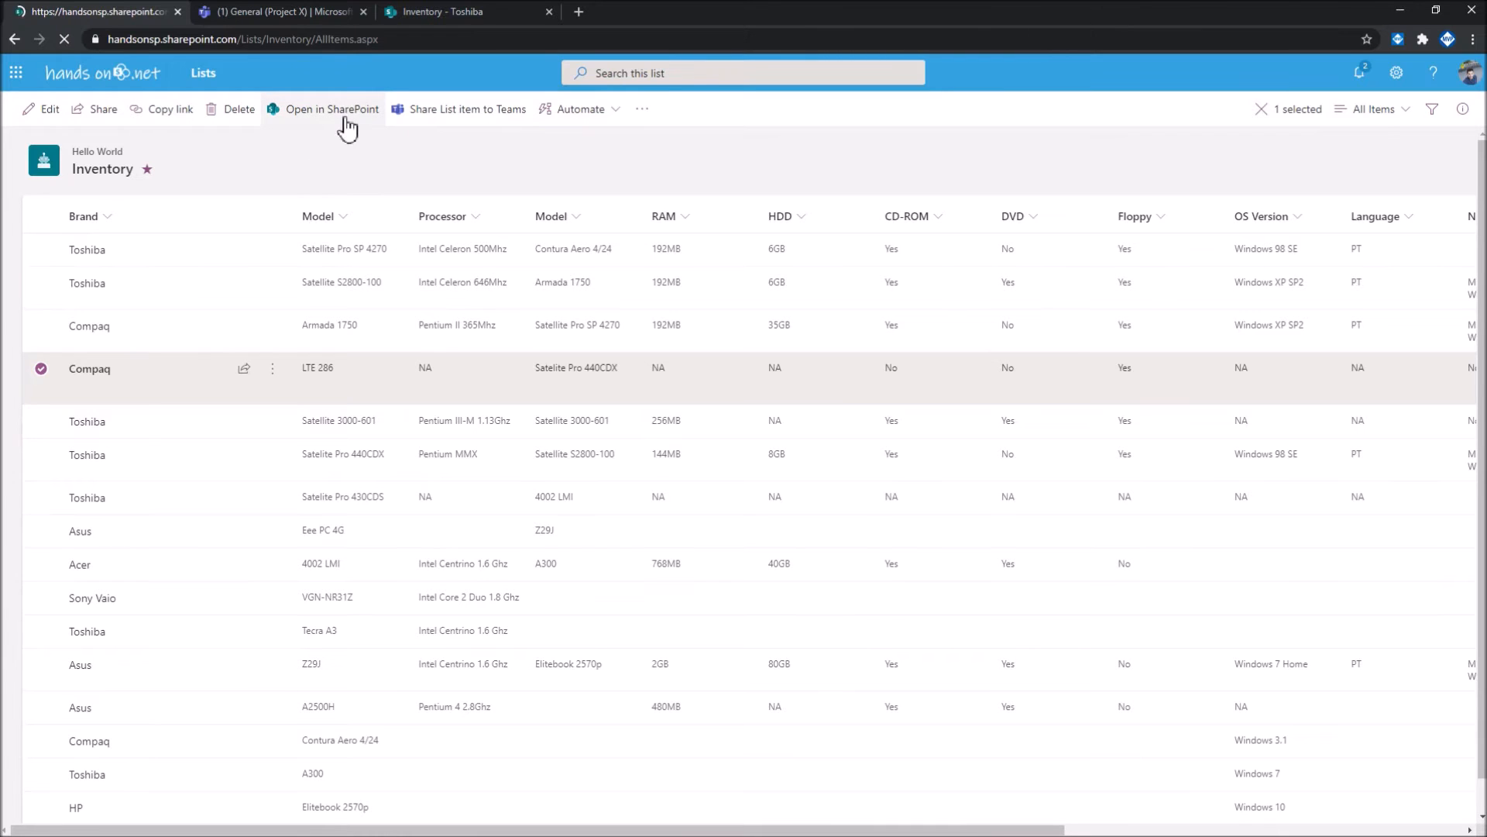
click(331, 109)
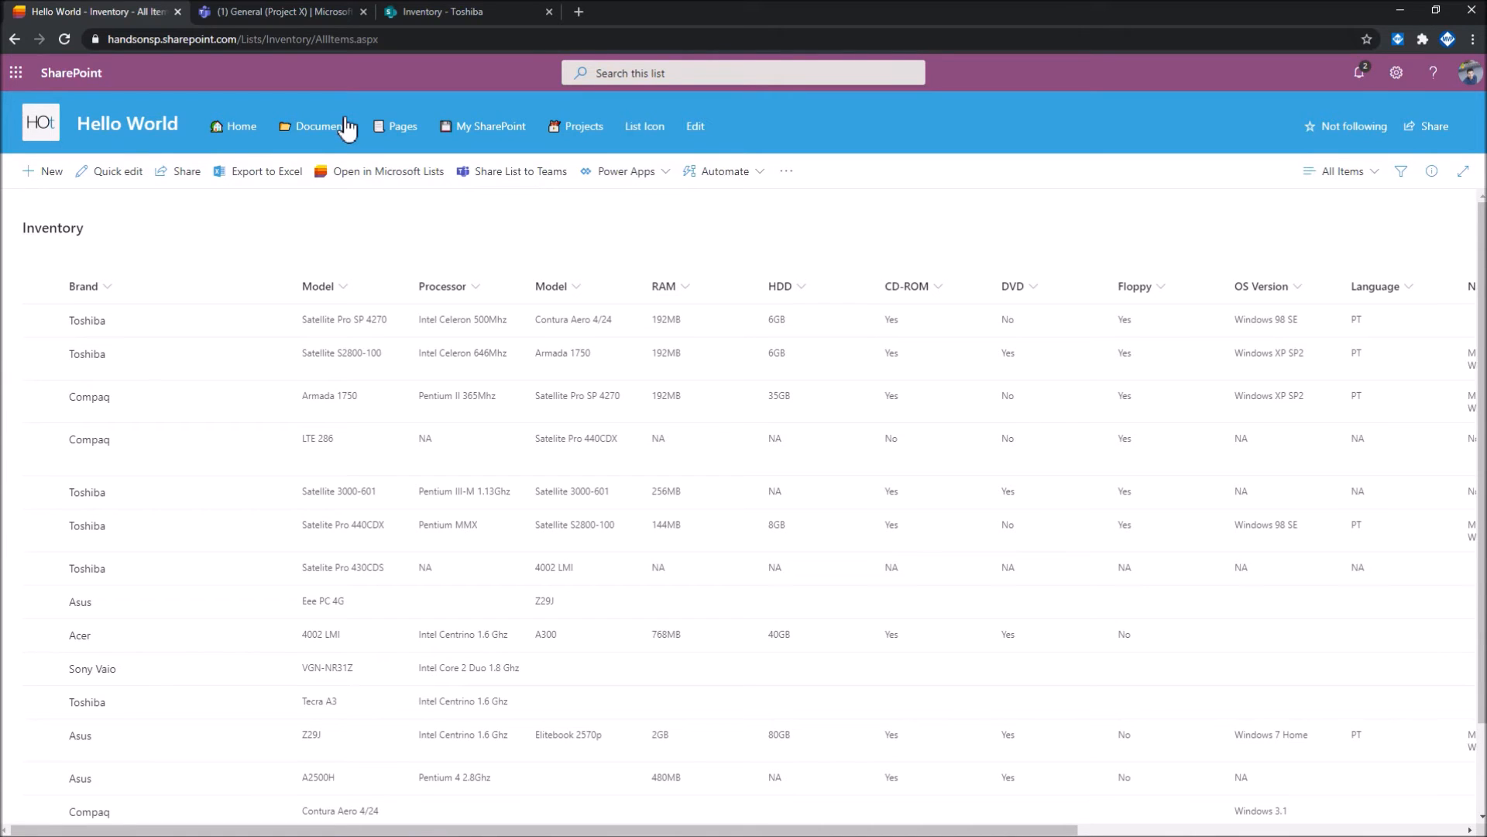
mouse_move(114, 121)
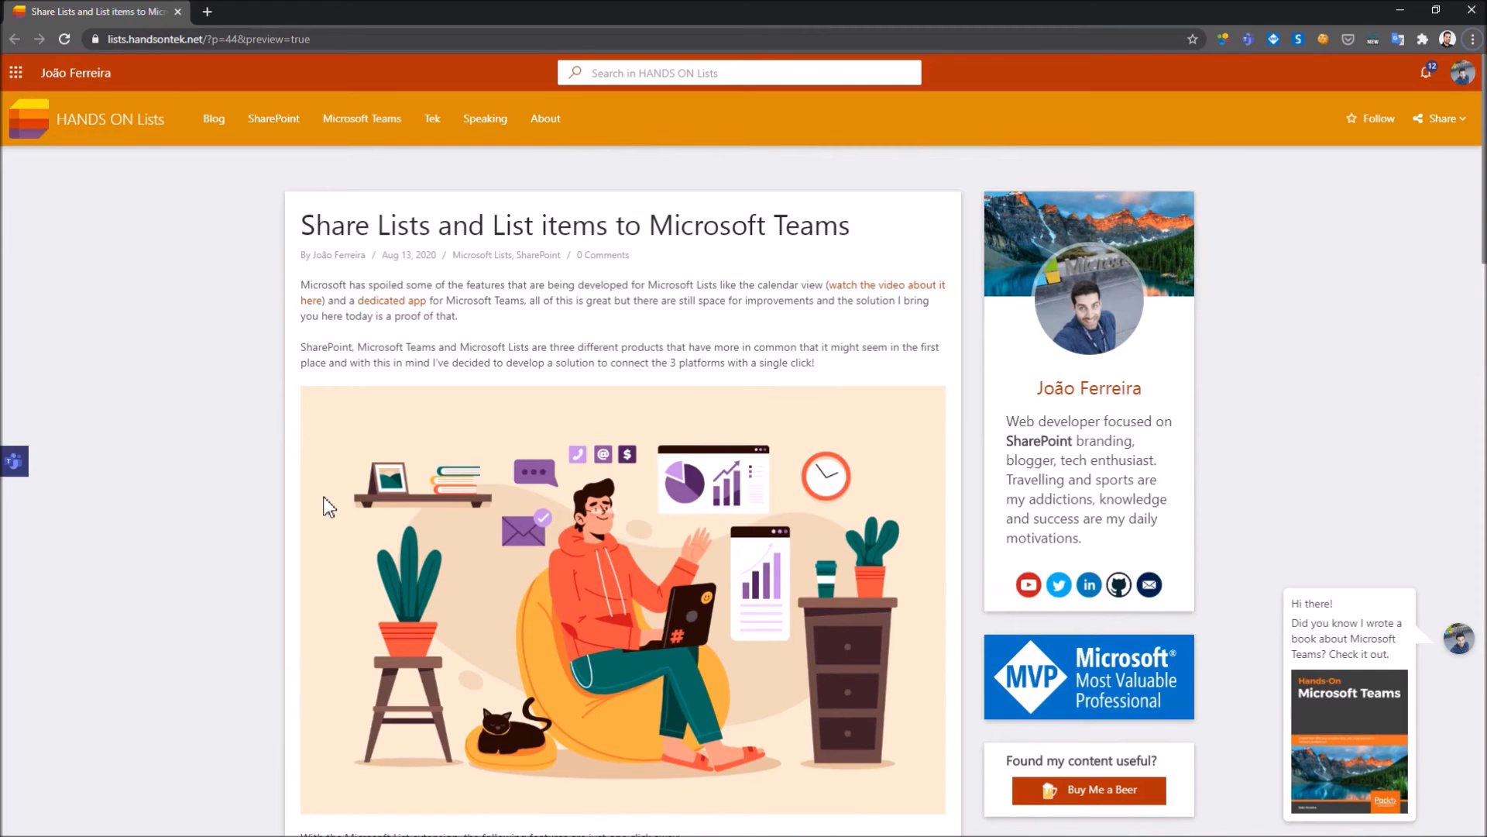
Scroll to the extension's feature list and try the sharing demo, entering 'bus'
scroll(down, 3)
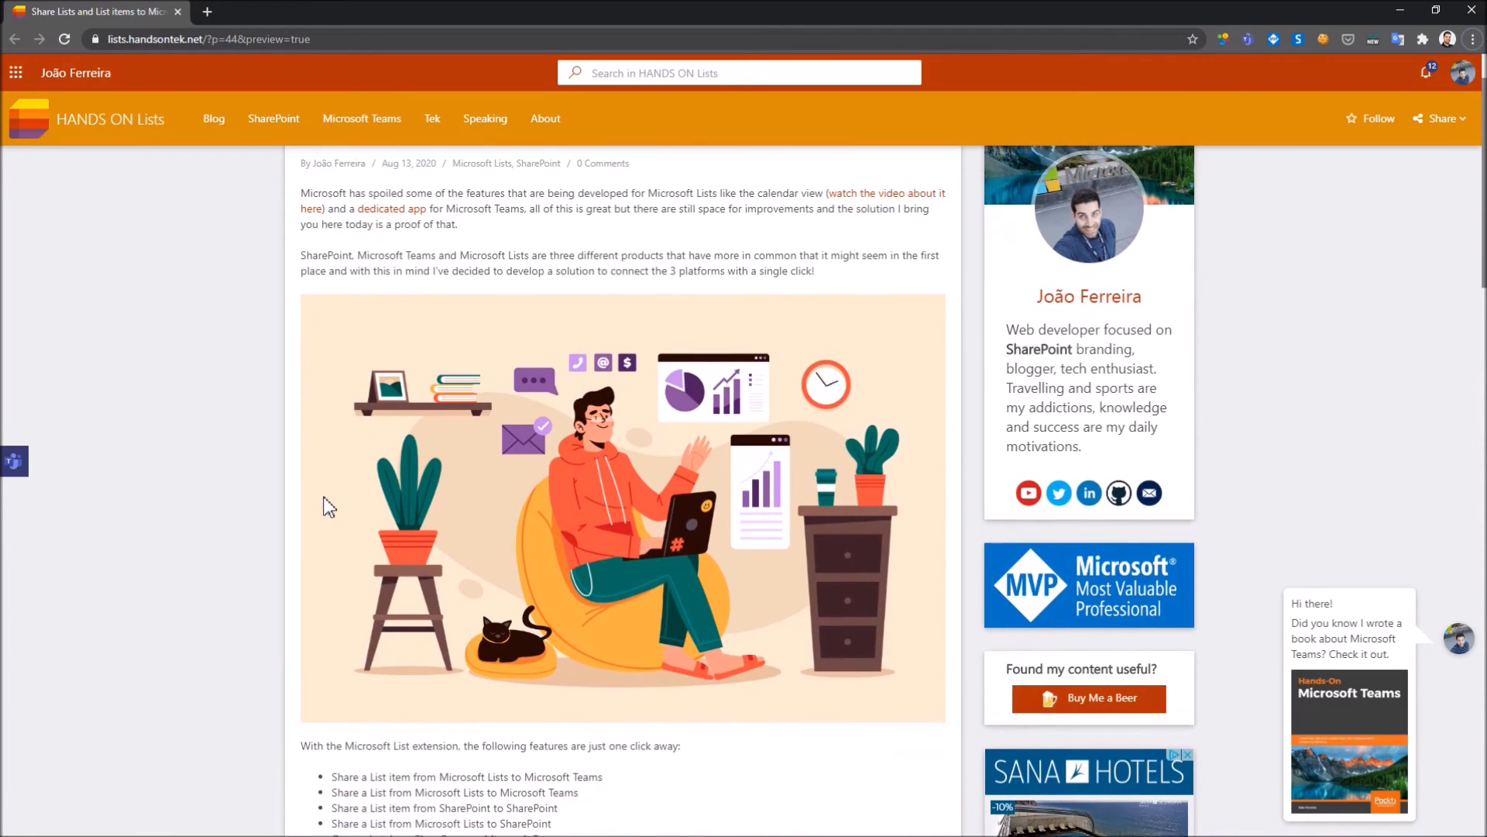
scroll(down, 3)
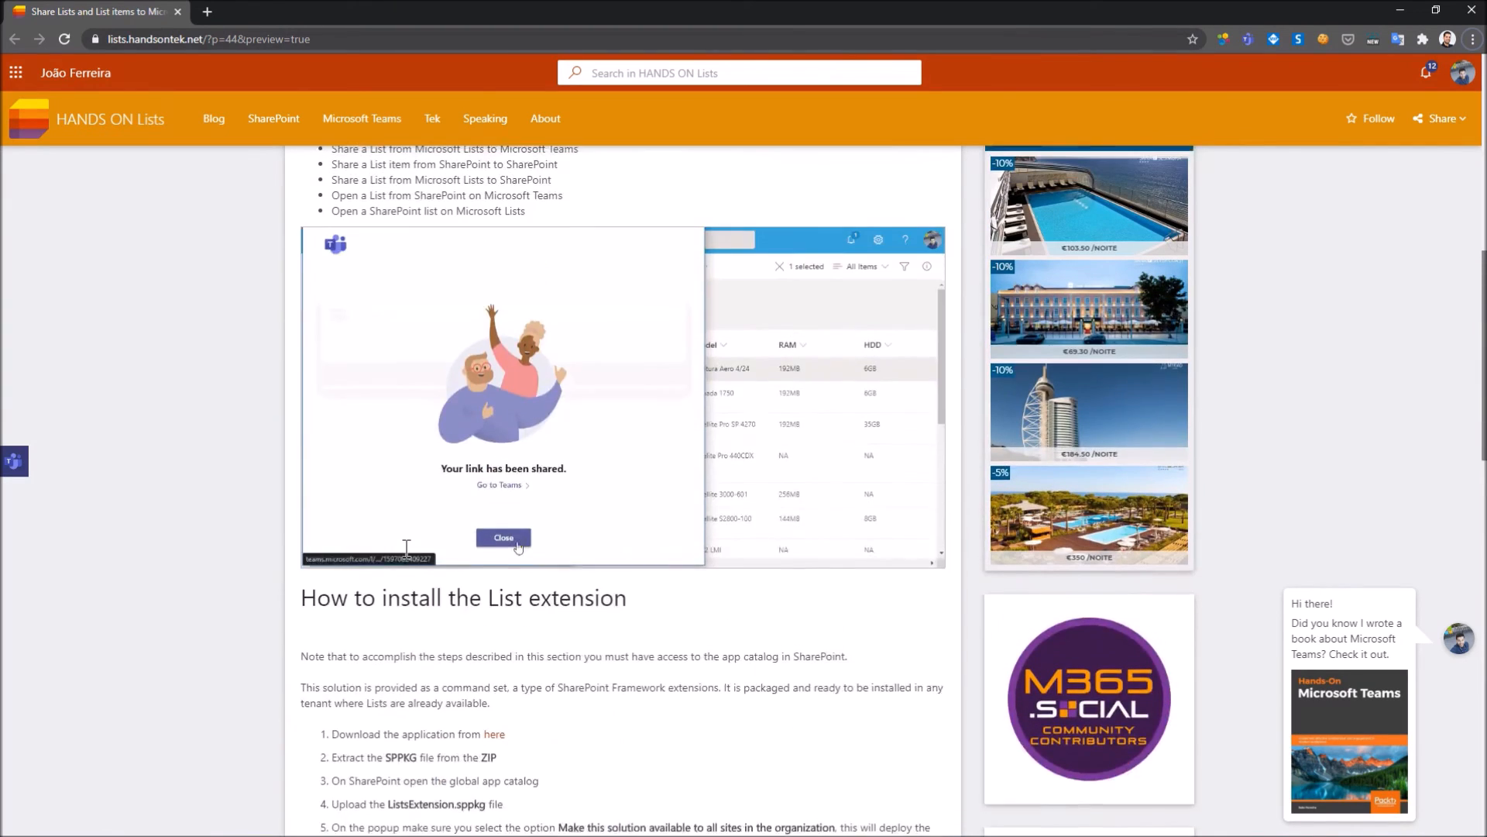
click(503, 538)
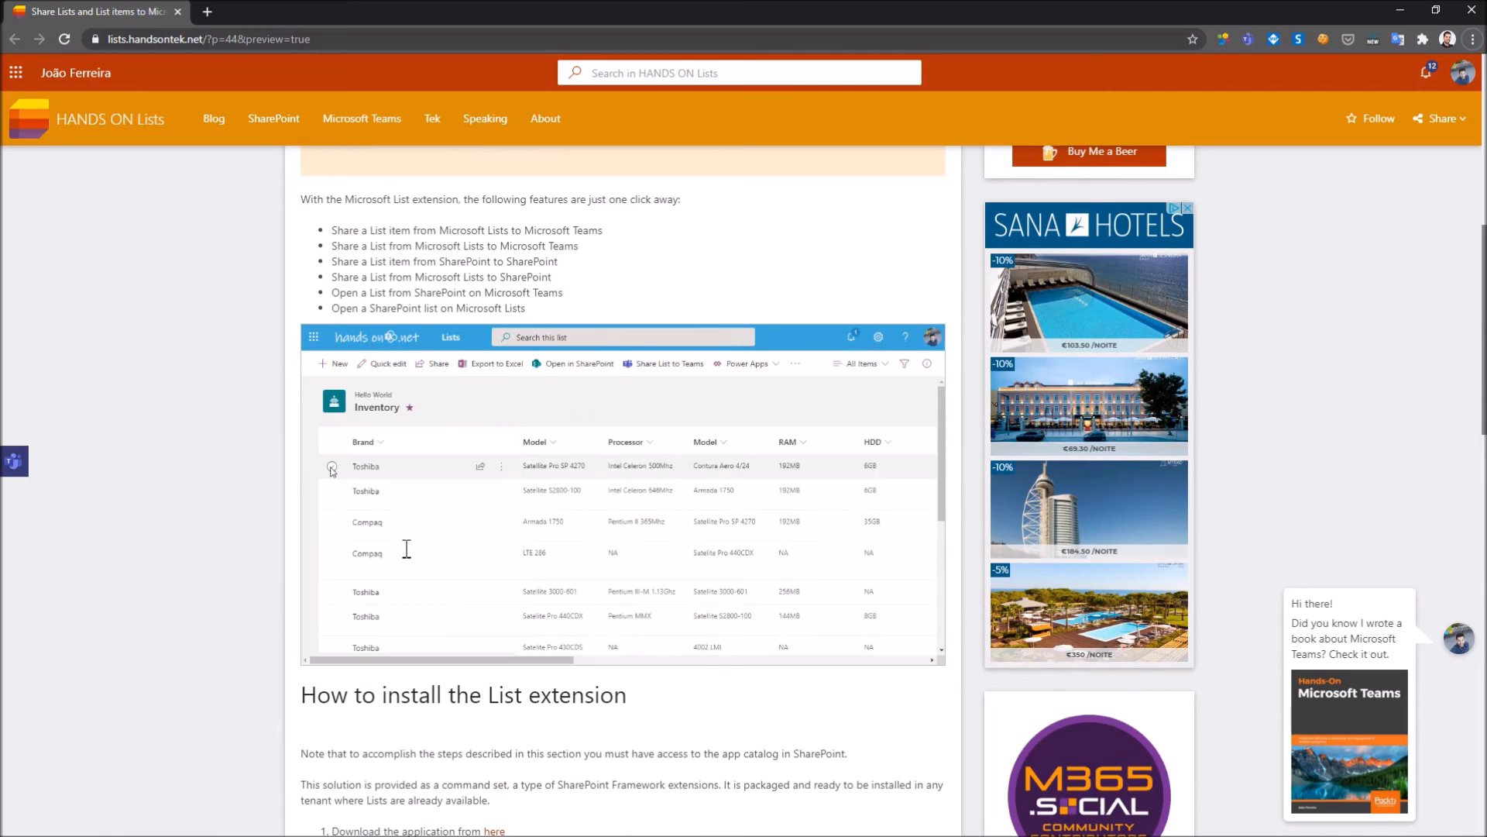
click(332, 466)
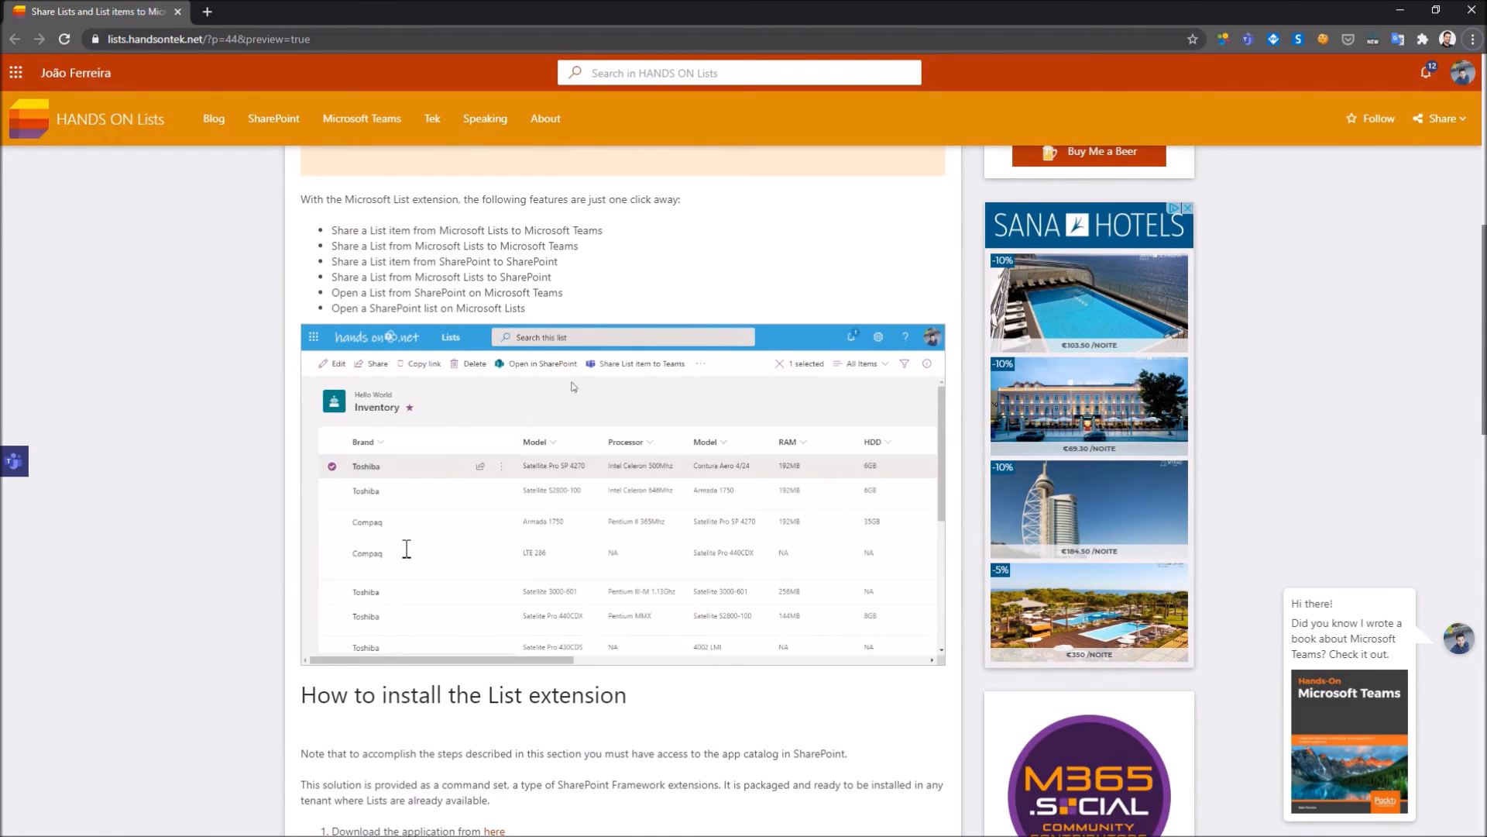
click(643, 363)
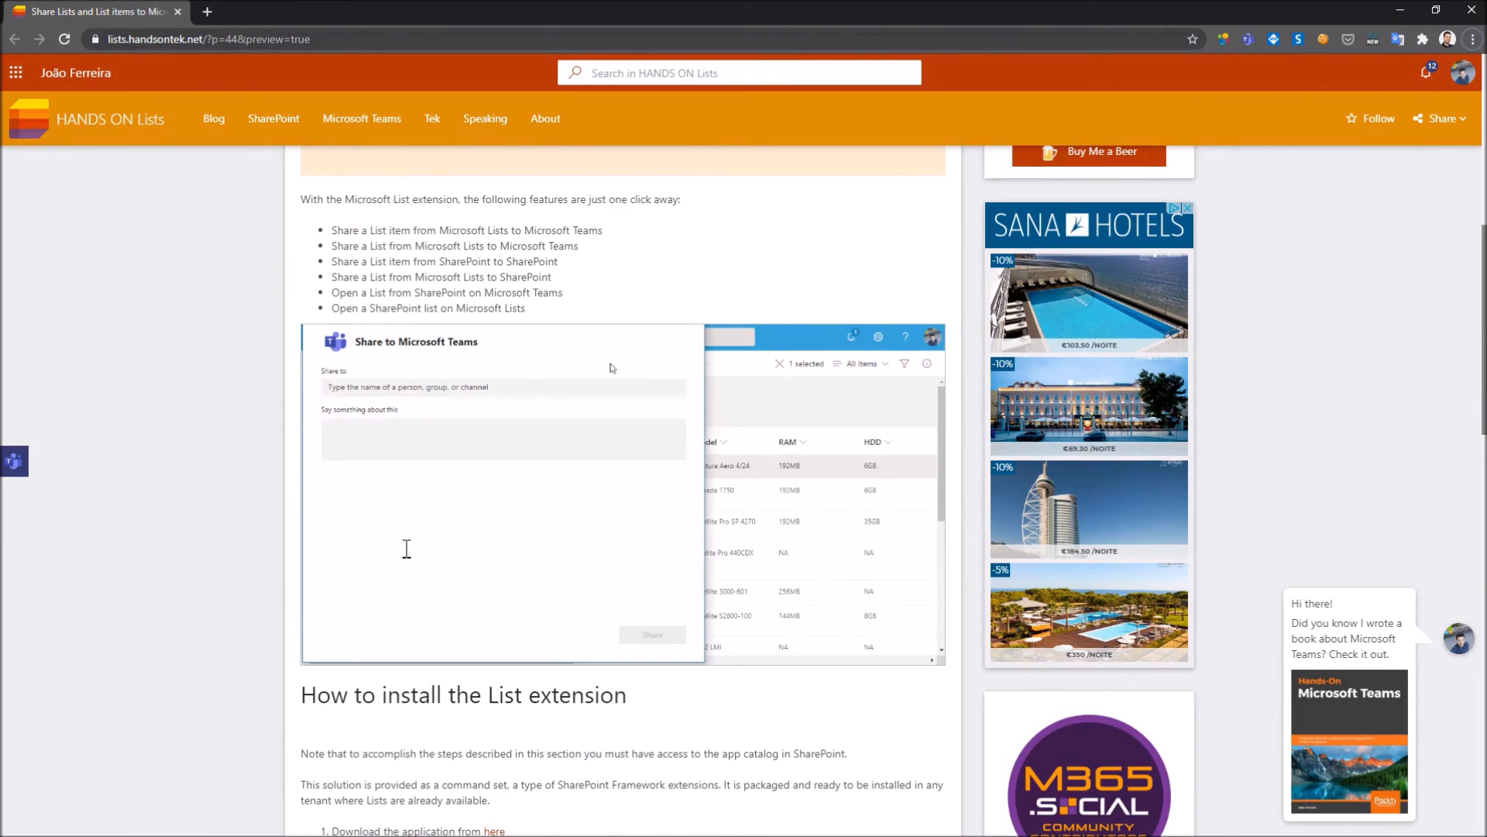
text(bus)
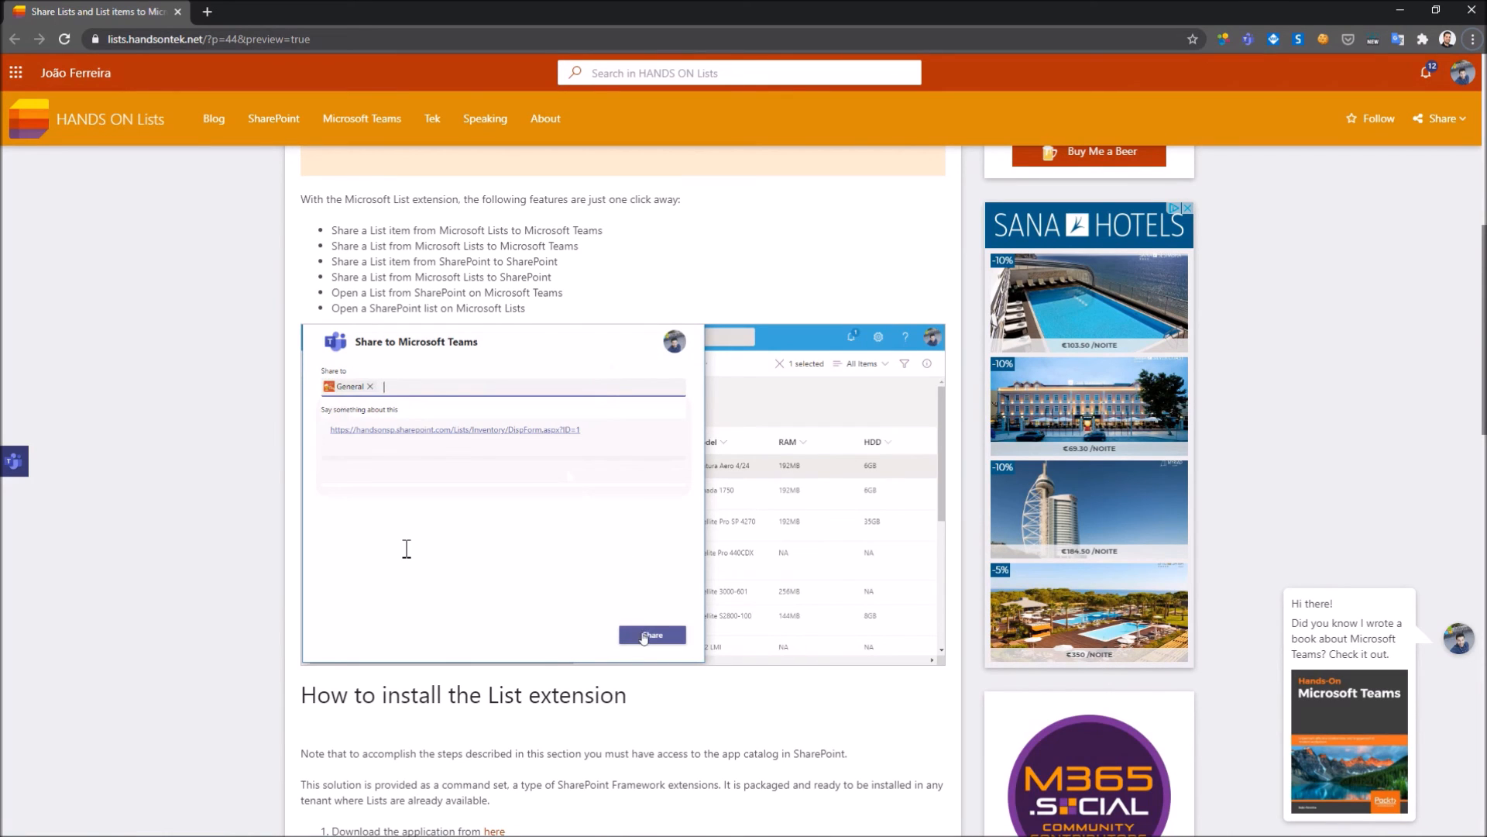
click(651, 635)
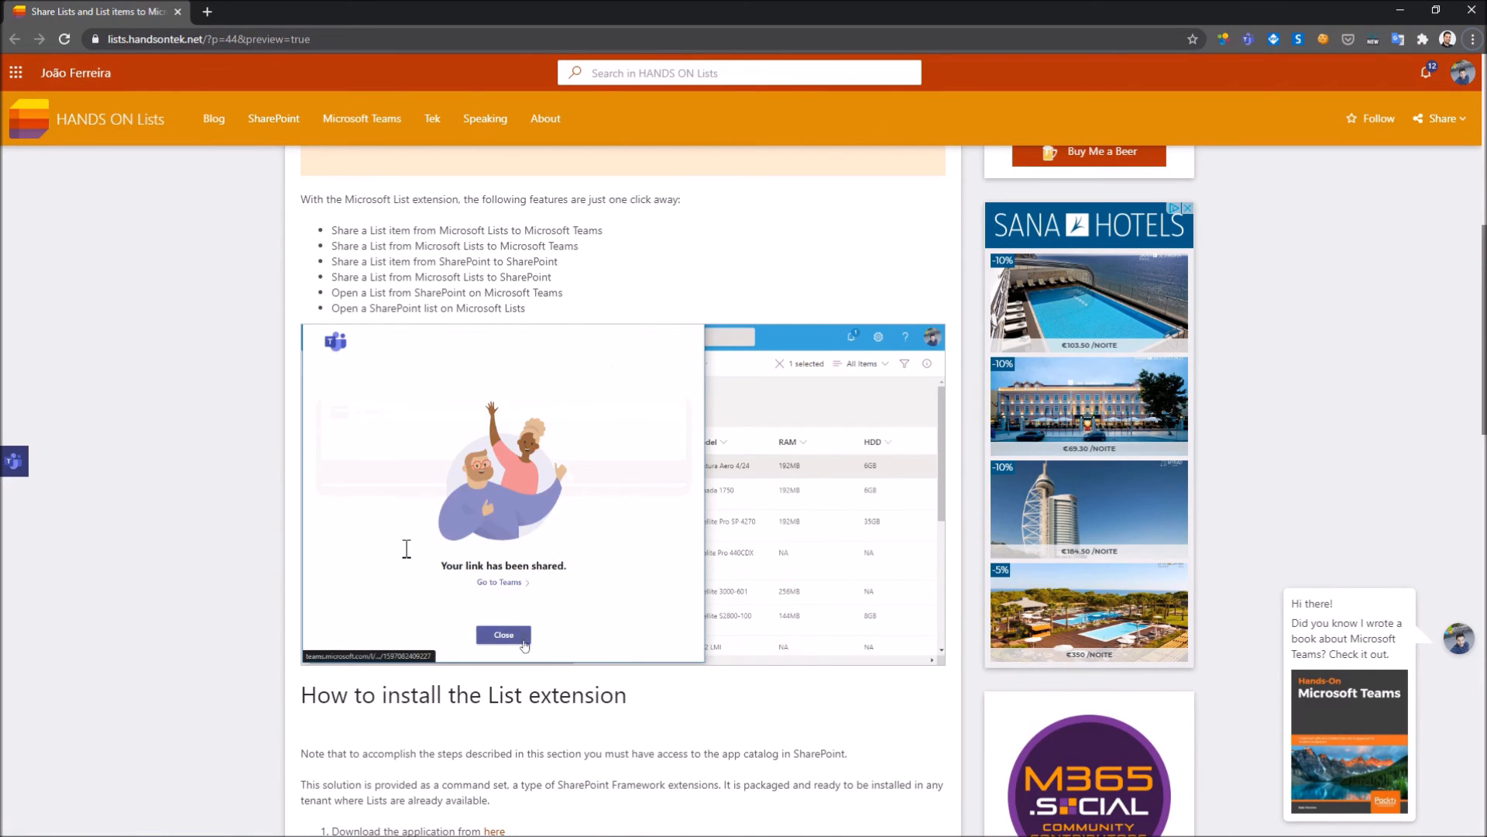
click(503, 635)
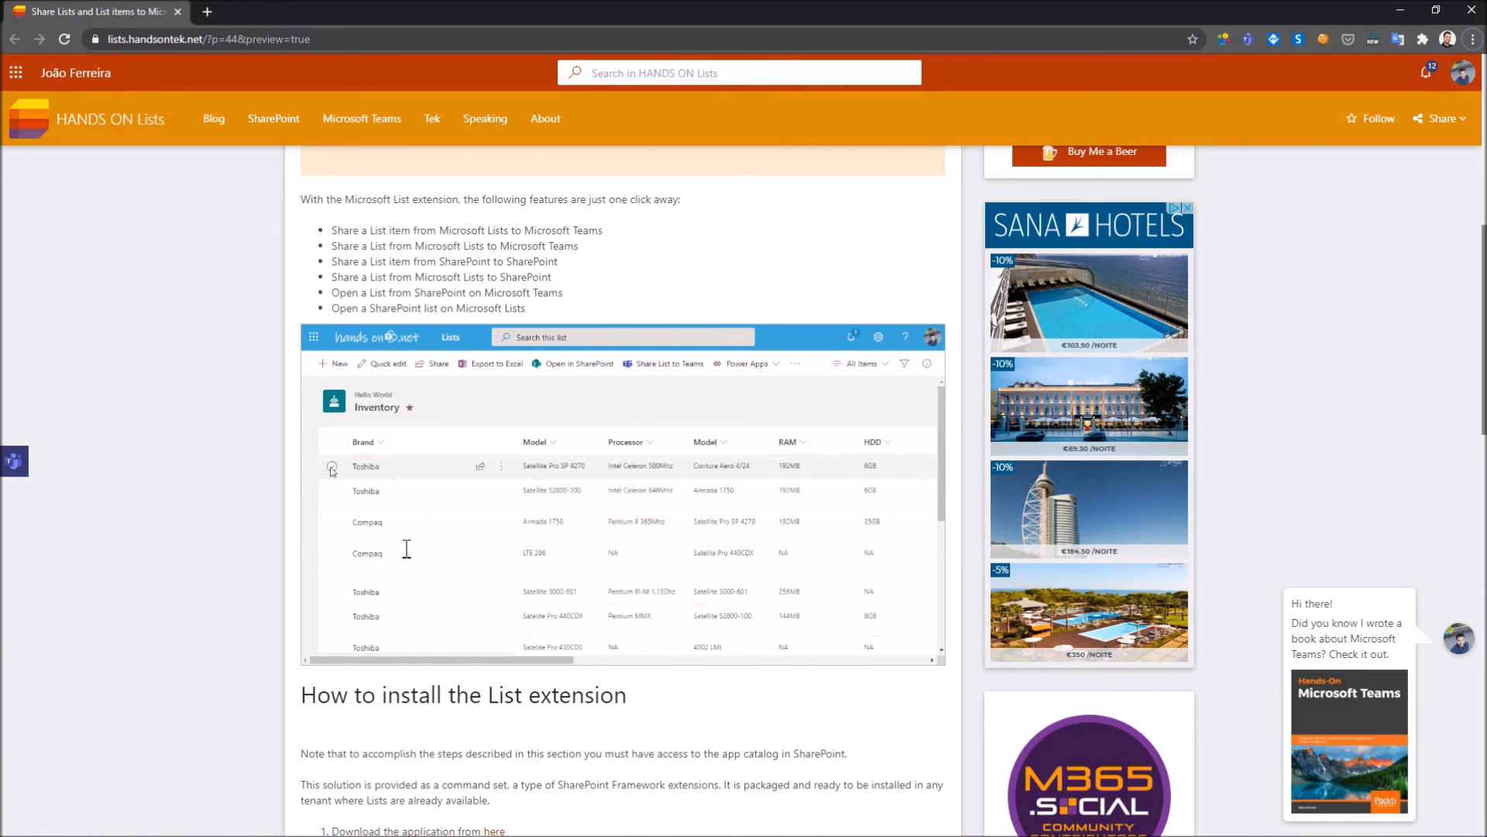
click(332, 466)
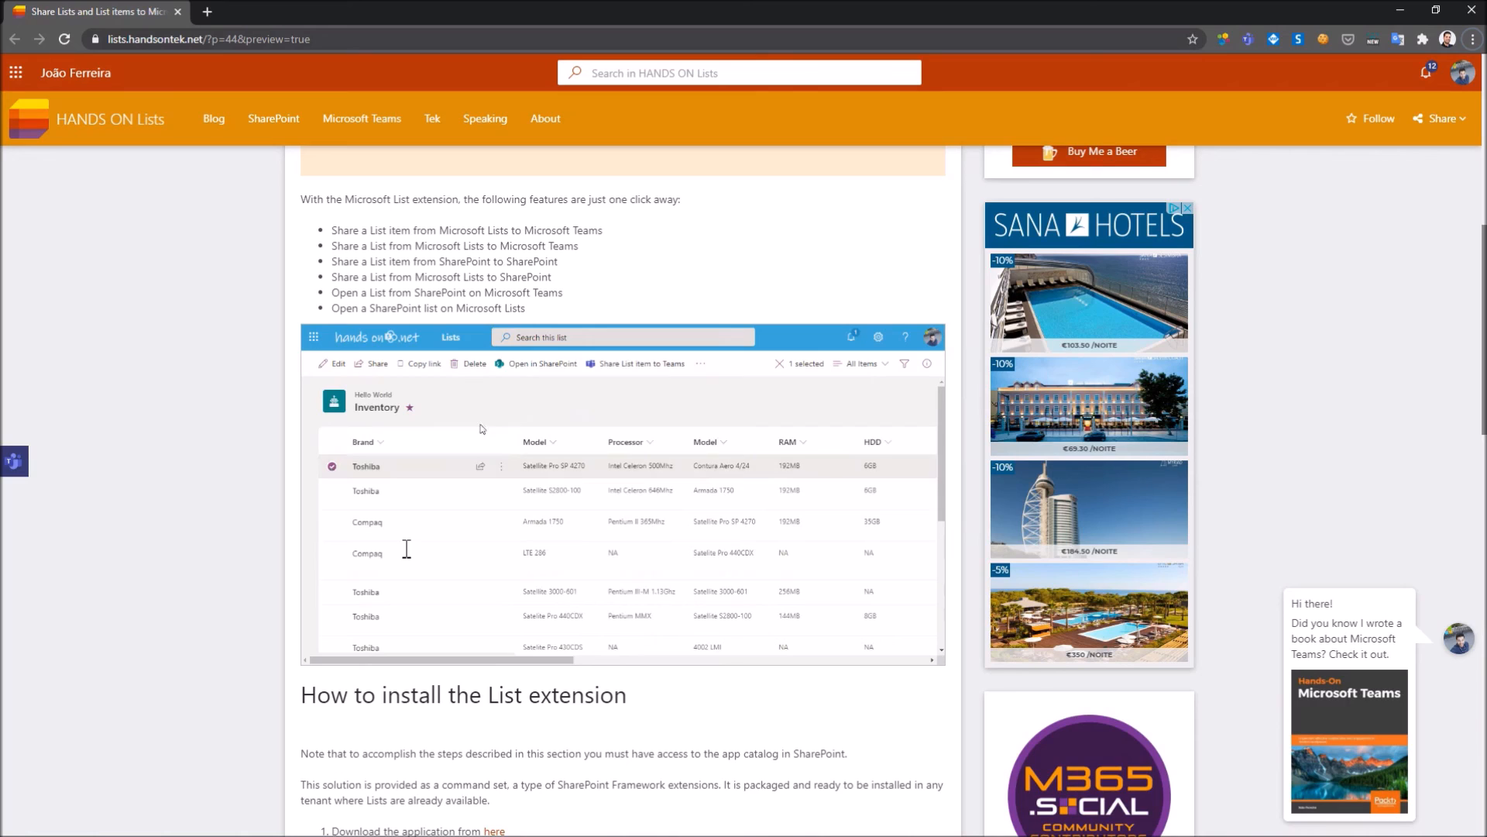